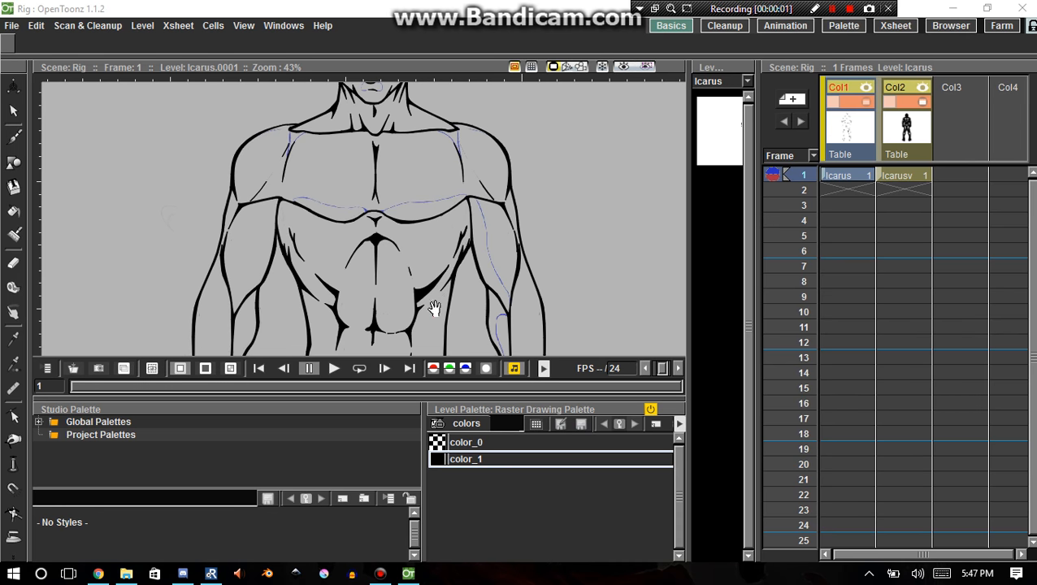
mouse_move(426, 348)
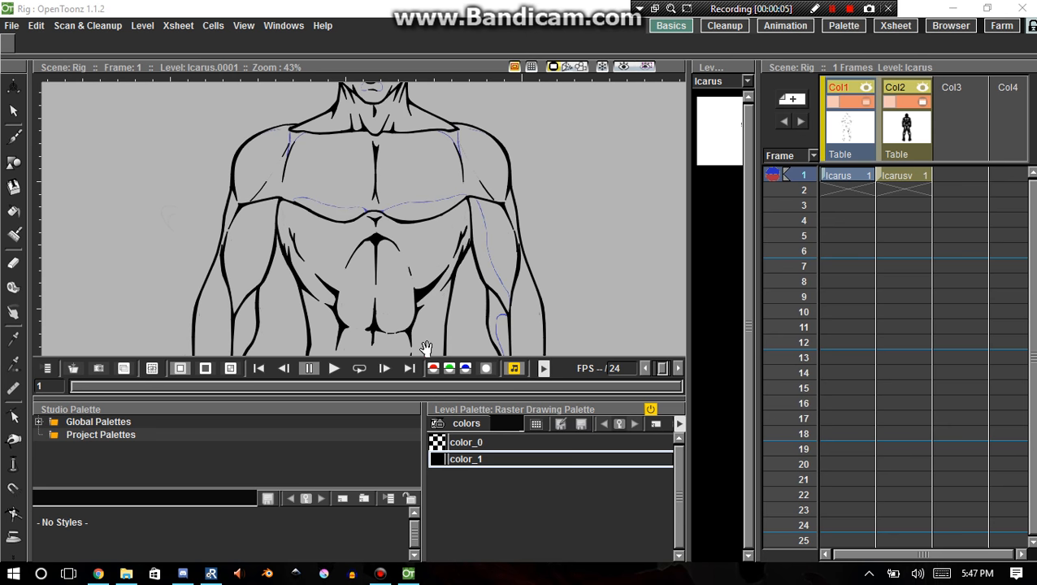
mouse_move(426, 404)
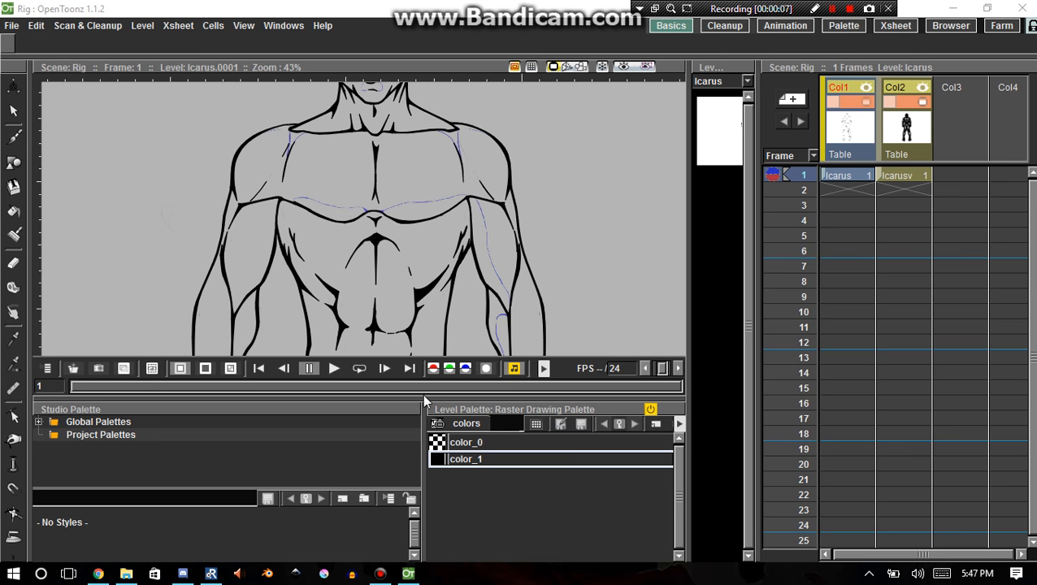
mouse_move(449, 473)
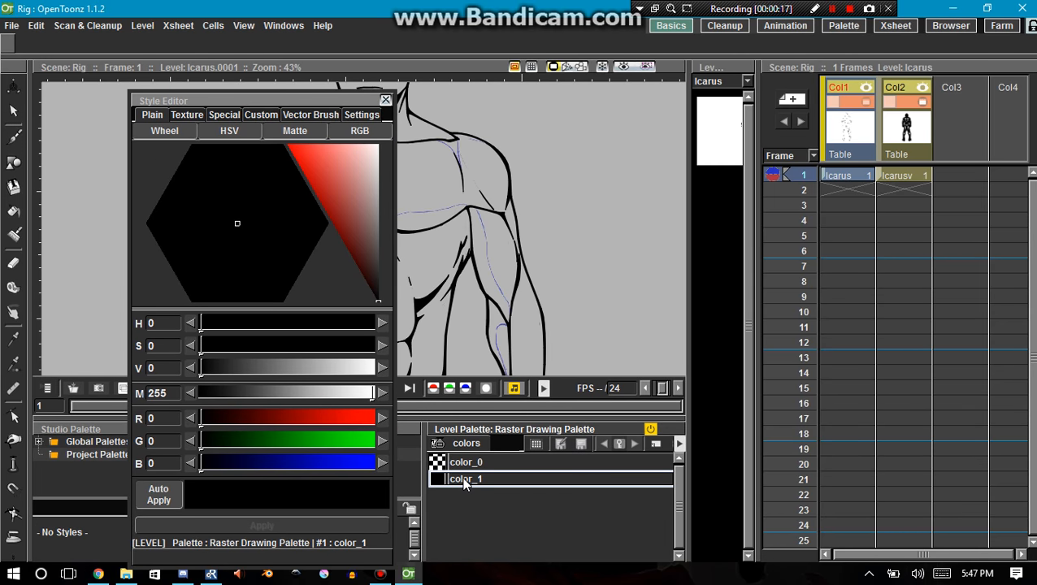
double_click(465, 478)
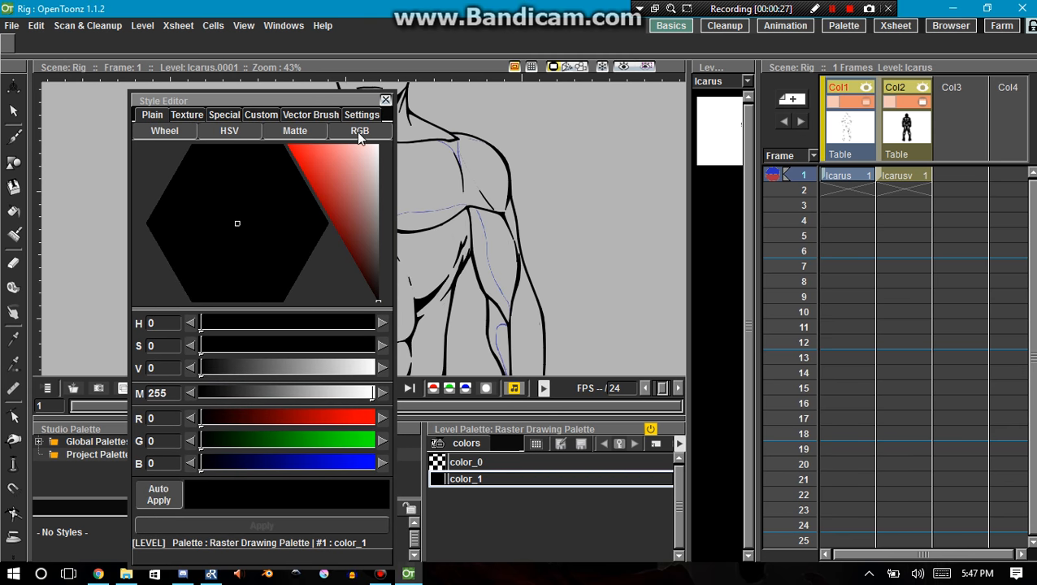
left_click(265, 153)
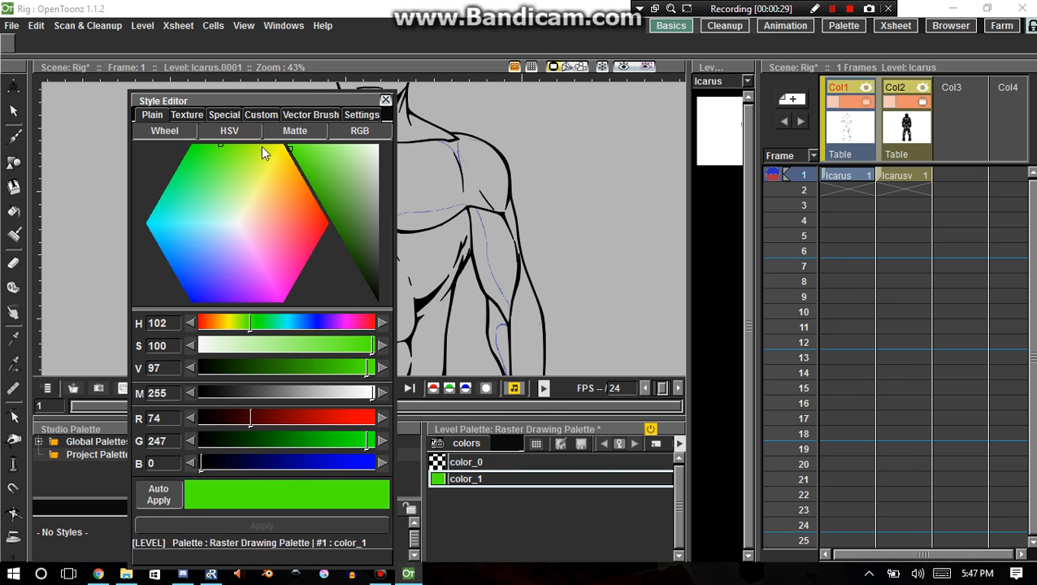
left_click(284, 241)
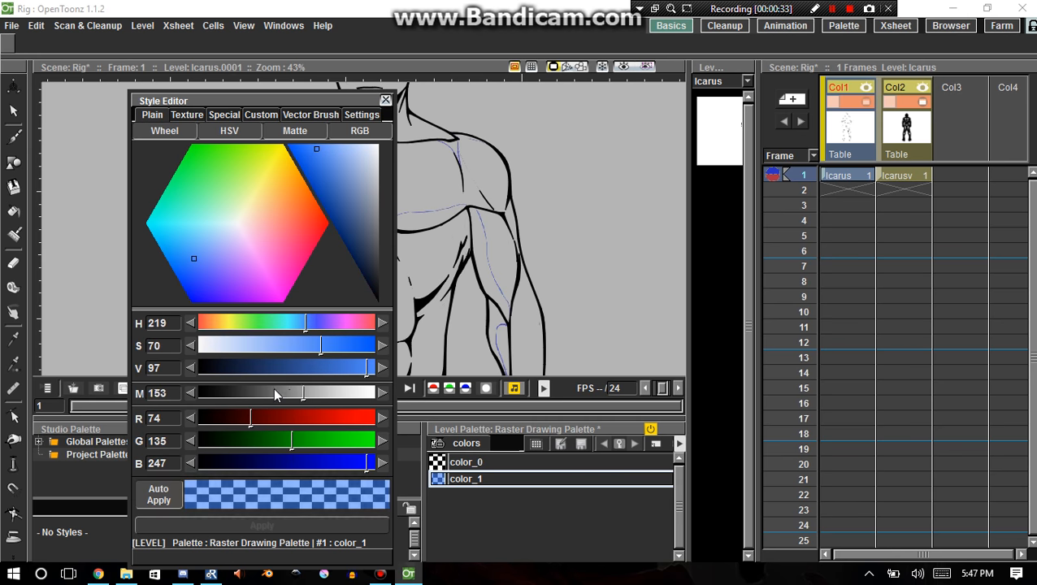
left_click_drag(306, 392, 264, 392)
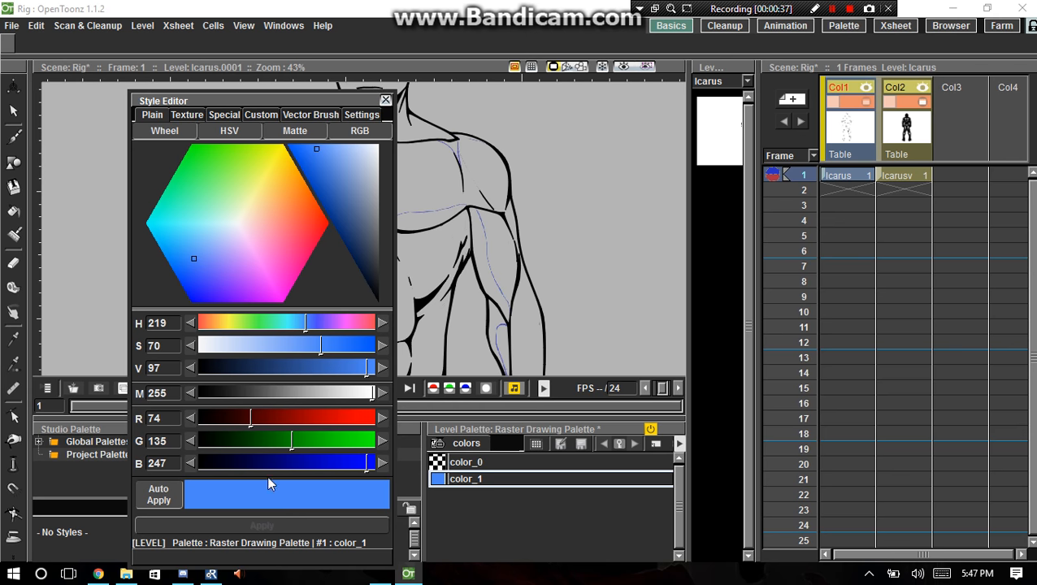
left_click_drag(366, 392, 250, 392)
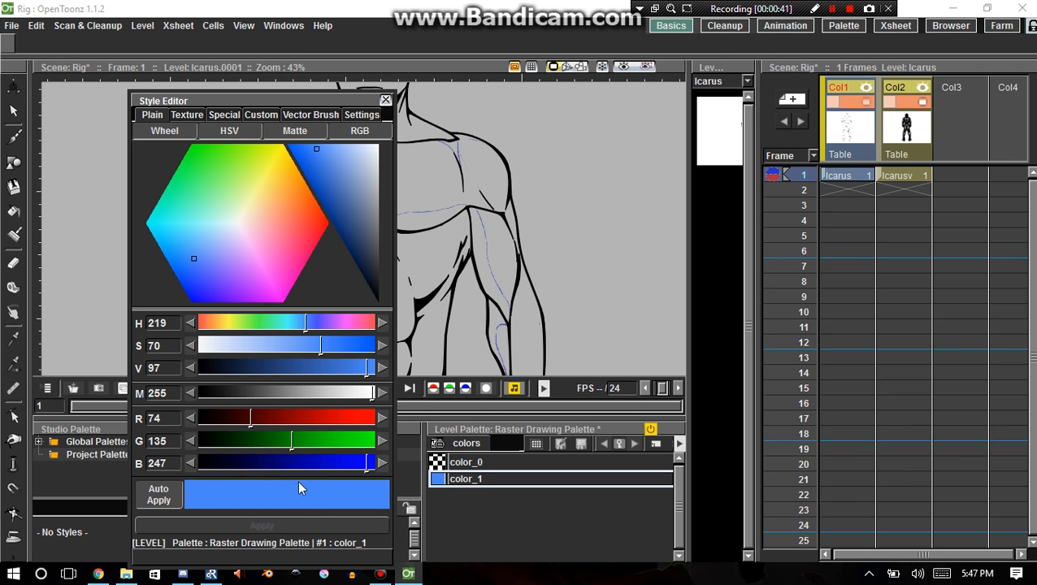
mouse_move(269, 114)
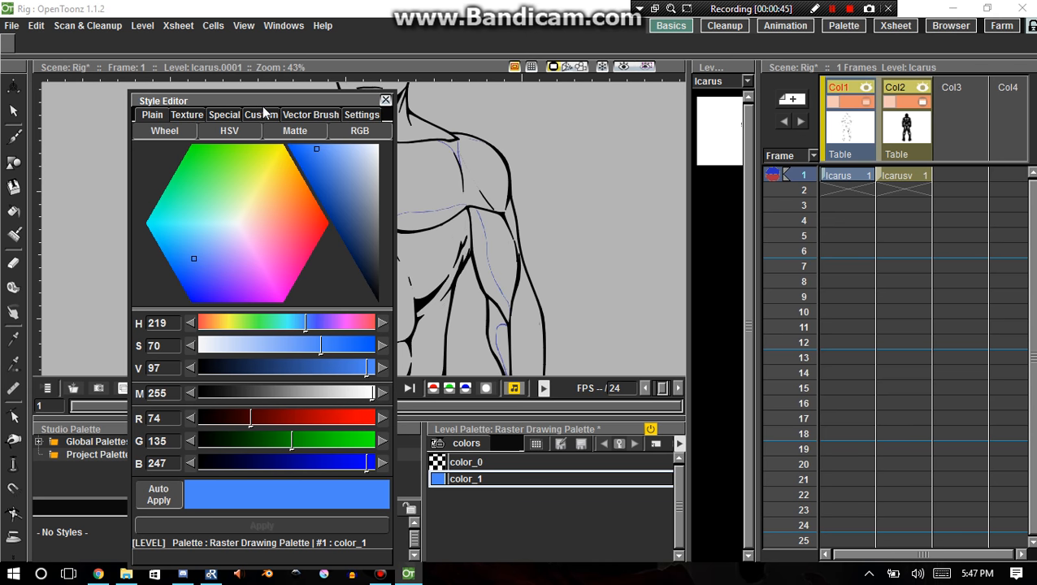
mouse_move(338, 205)
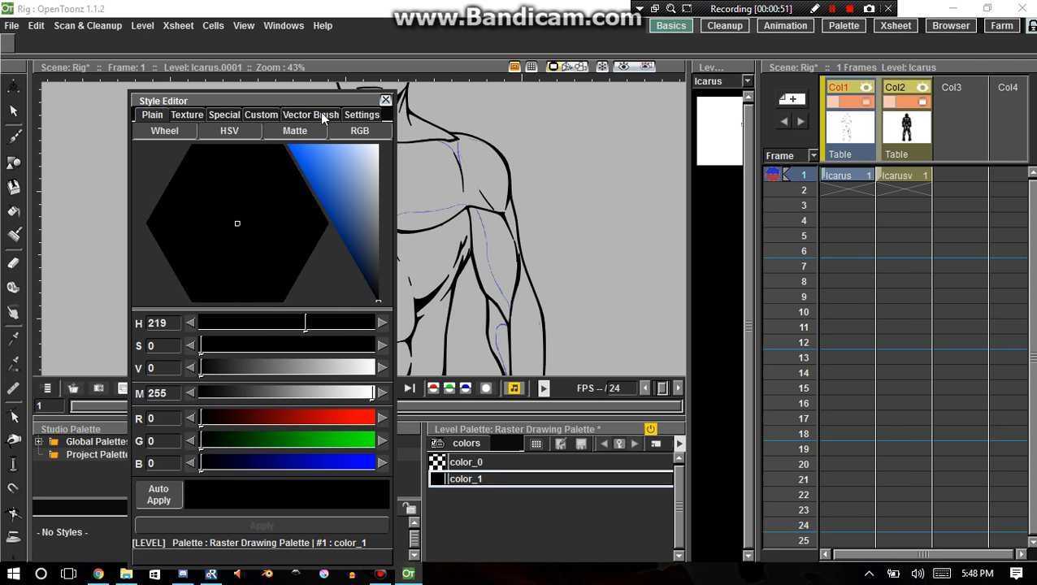
Browse the Special, Custom and Texture stroke styles, then return to plain colour editing
left_click(225, 114)
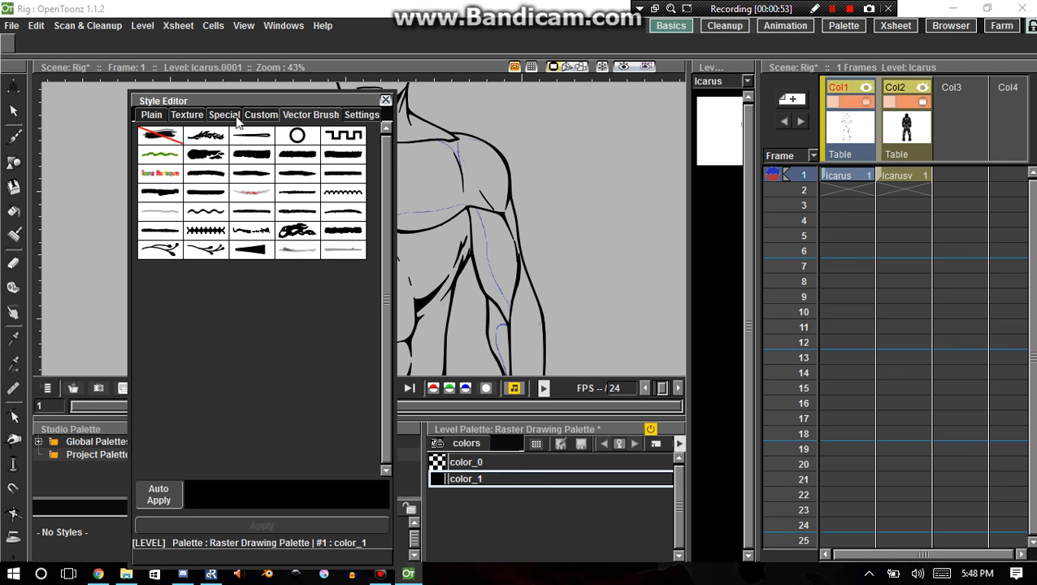
left_click(260, 114)
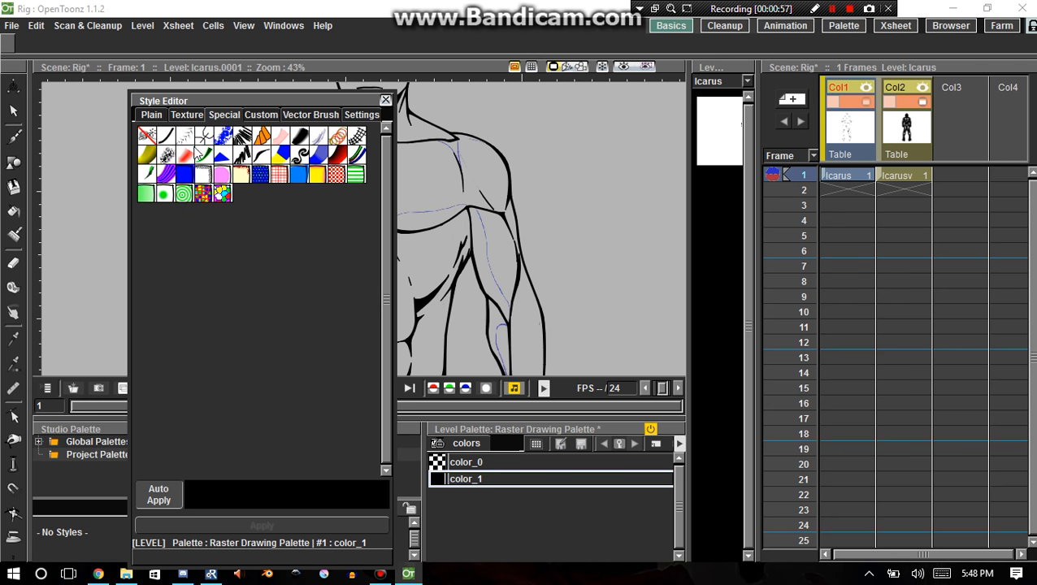
left_click(186, 113)
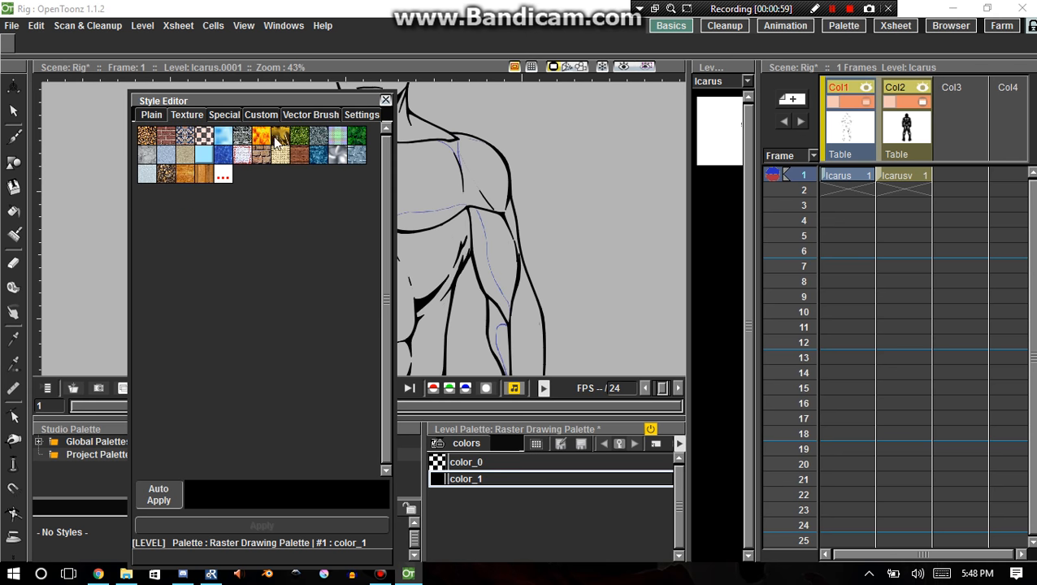
left_click(260, 113)
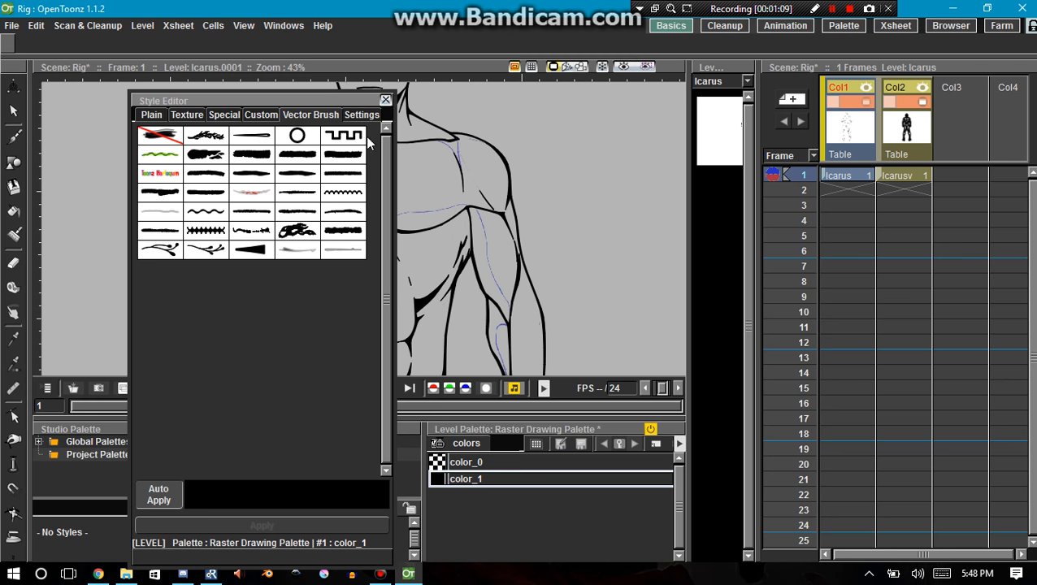
mouse_move(254, 163)
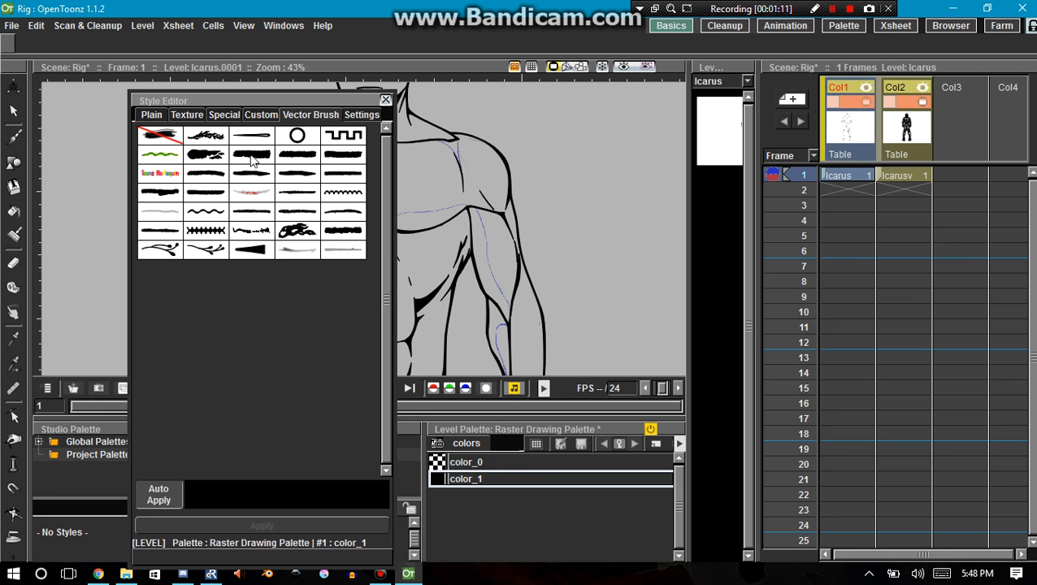
mouse_move(296, 210)
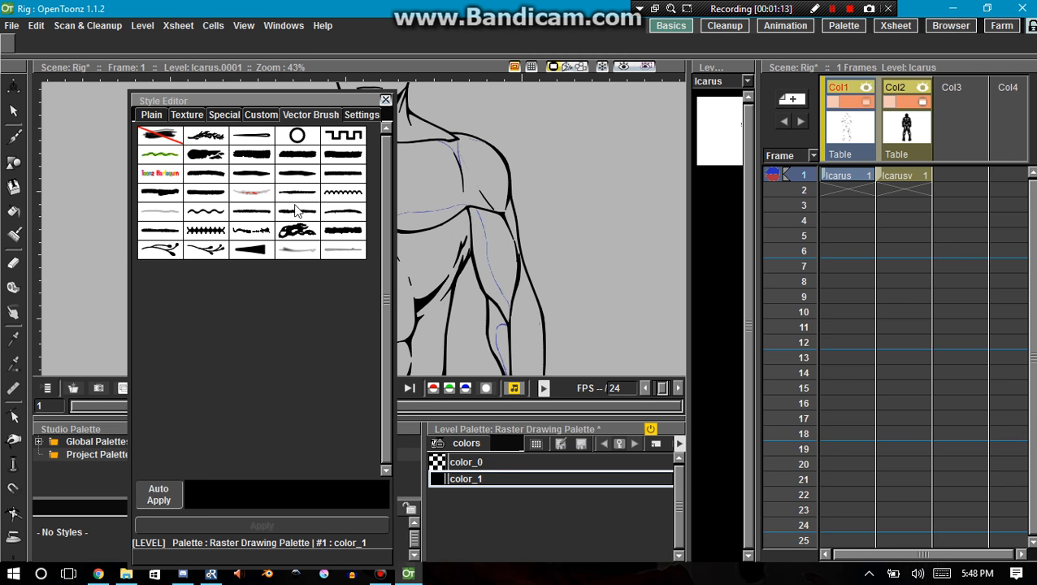
left_click(260, 114)
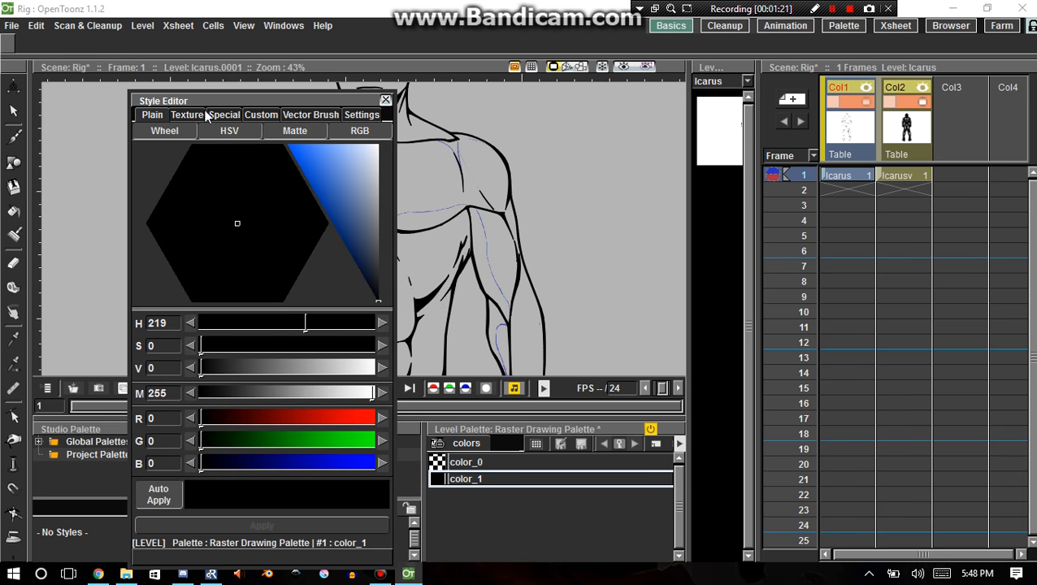
Check the style's line settings tab and close the Style Editor with color_1 left black
left_click(310, 114)
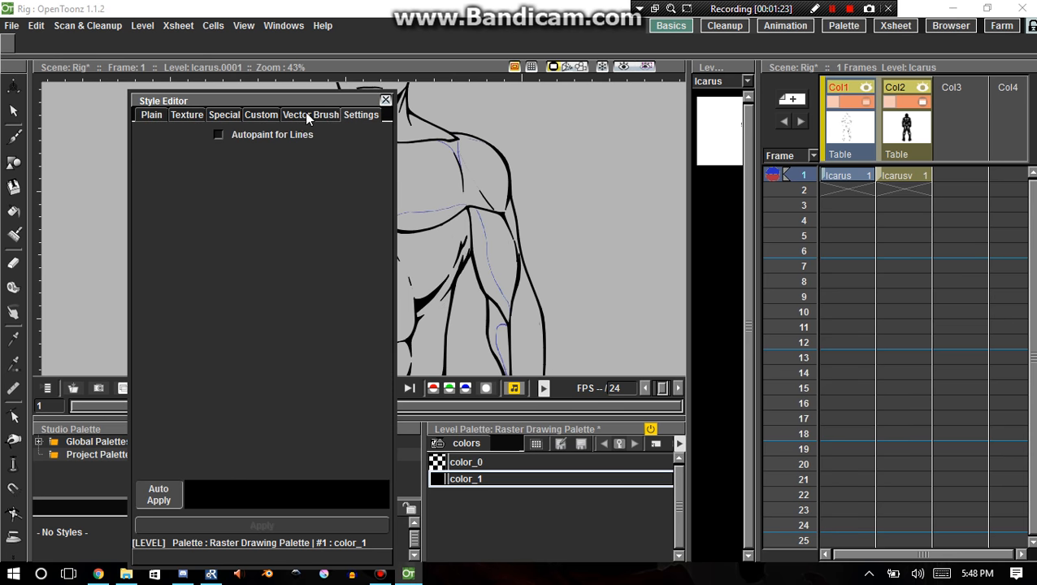
left_click(310, 113)
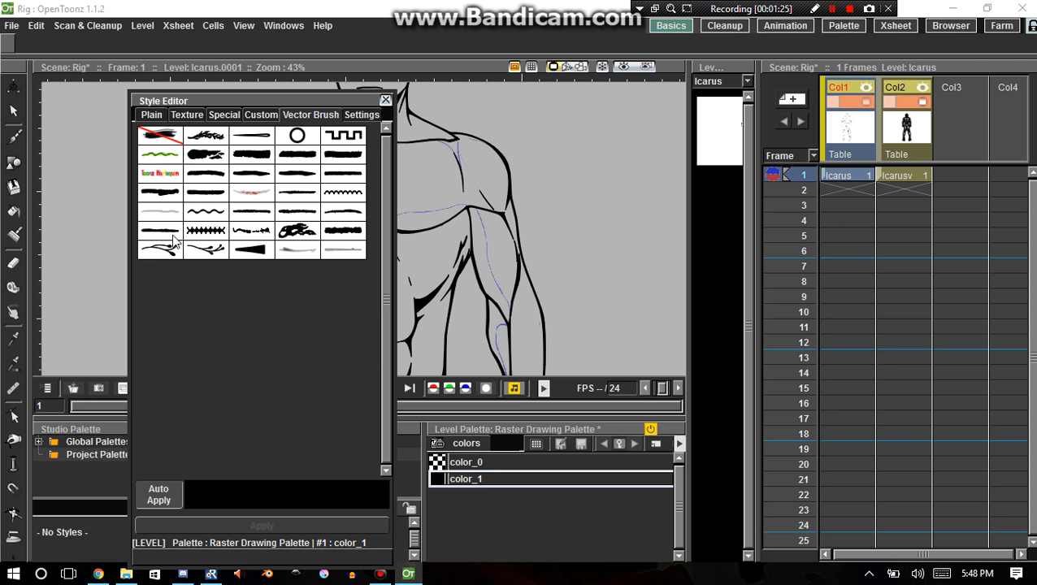
mouse_move(260, 208)
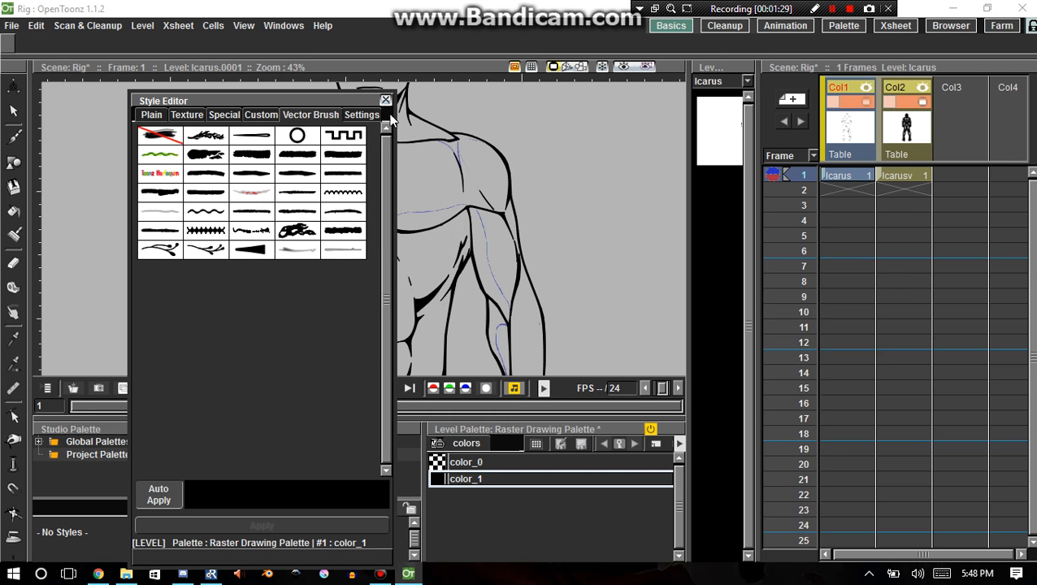
left_click(386, 101)
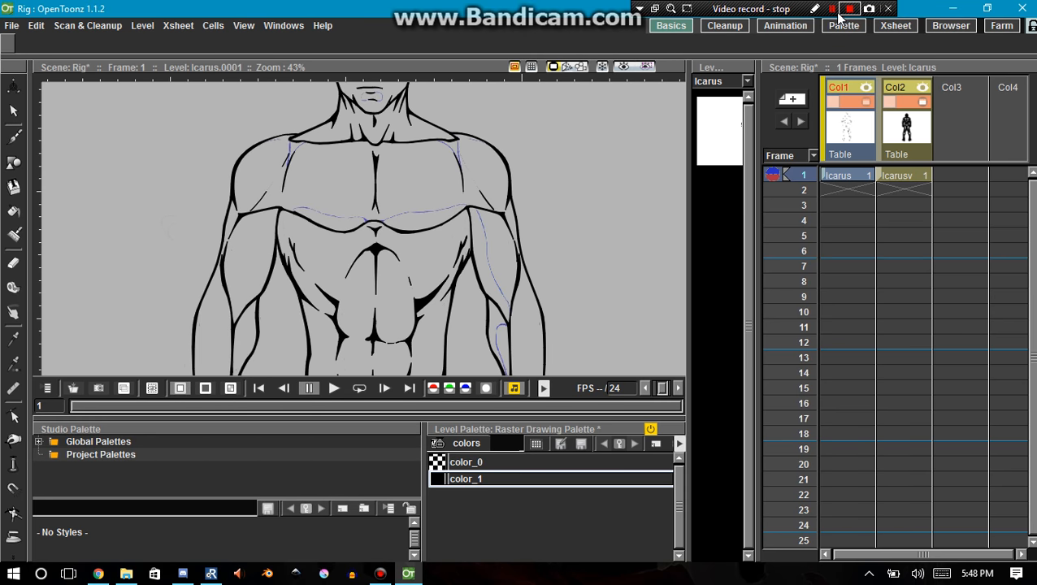
left_click(849, 9)
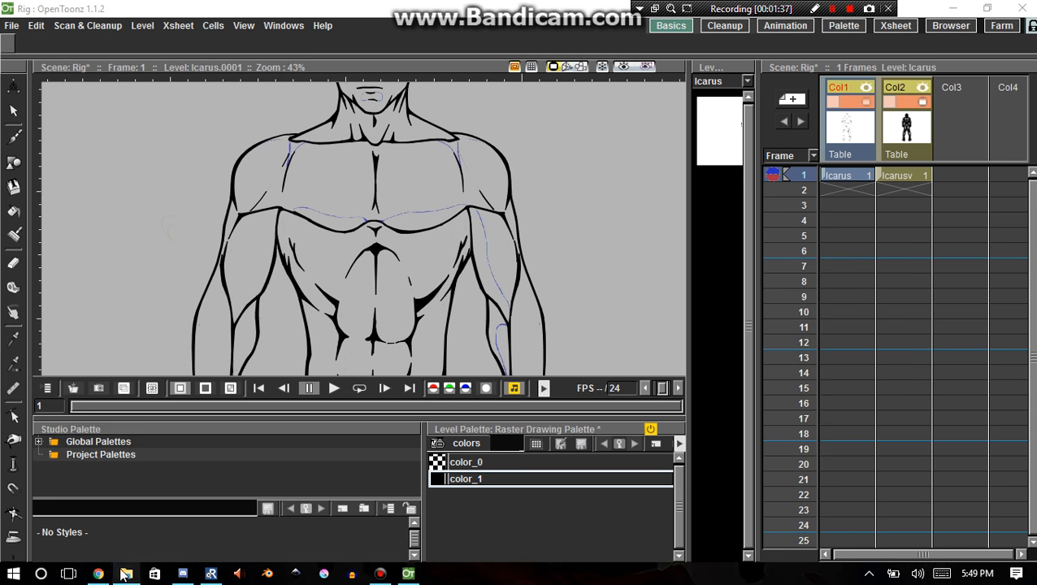
Switch to the Morevna article 'MyPaint brushes in OpenToonz? Here goes a bounty!'
left_click(98, 576)
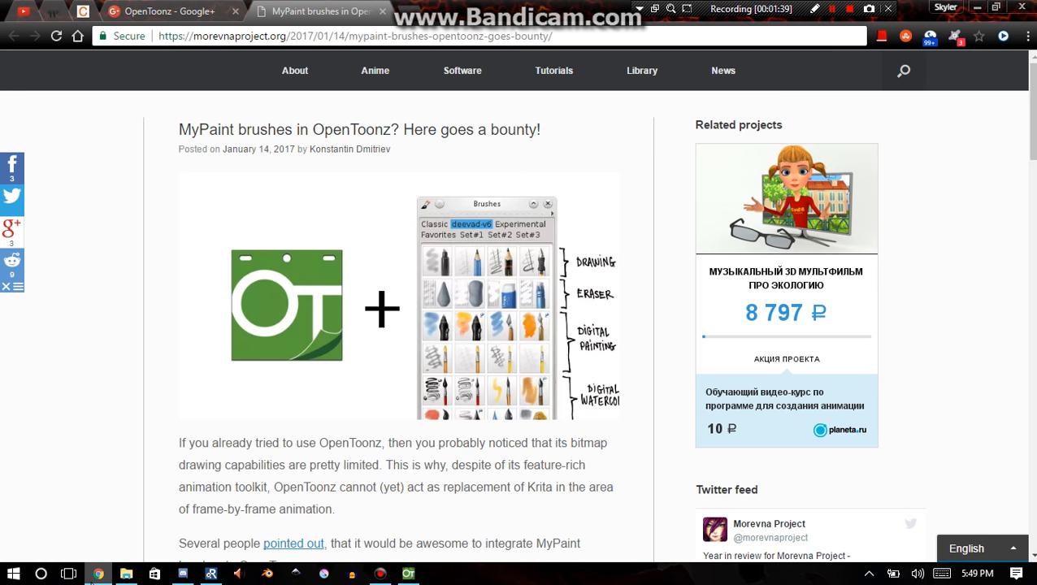
mouse_move(342, 101)
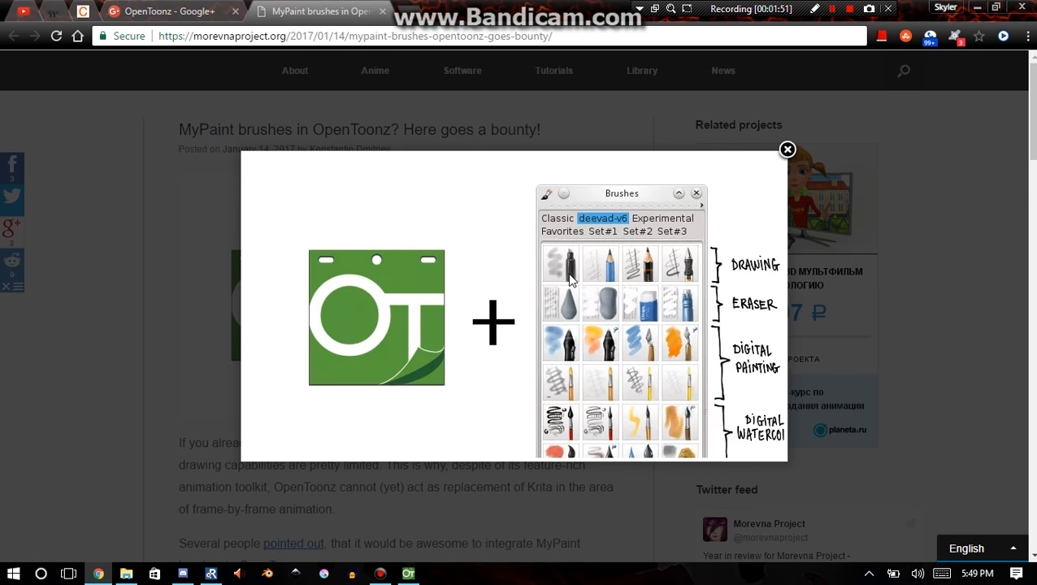
mouse_move(568, 260)
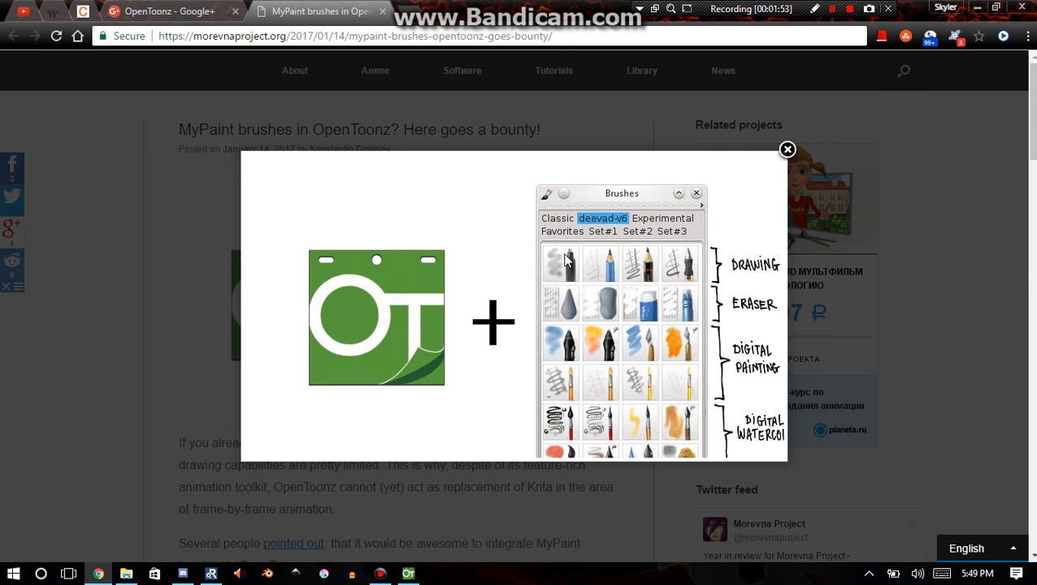
mouse_move(547, 299)
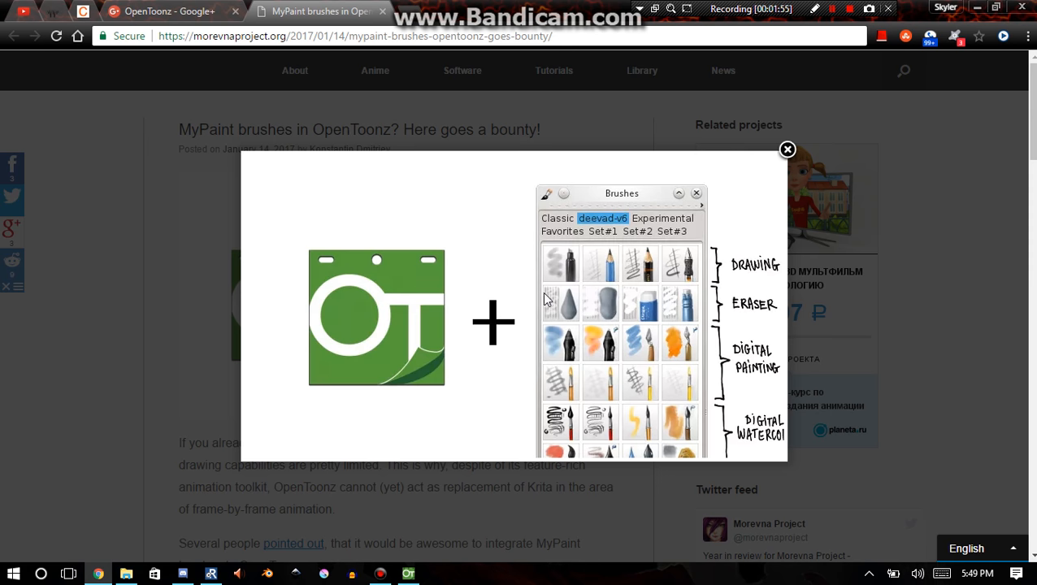
mouse_move(688, 392)
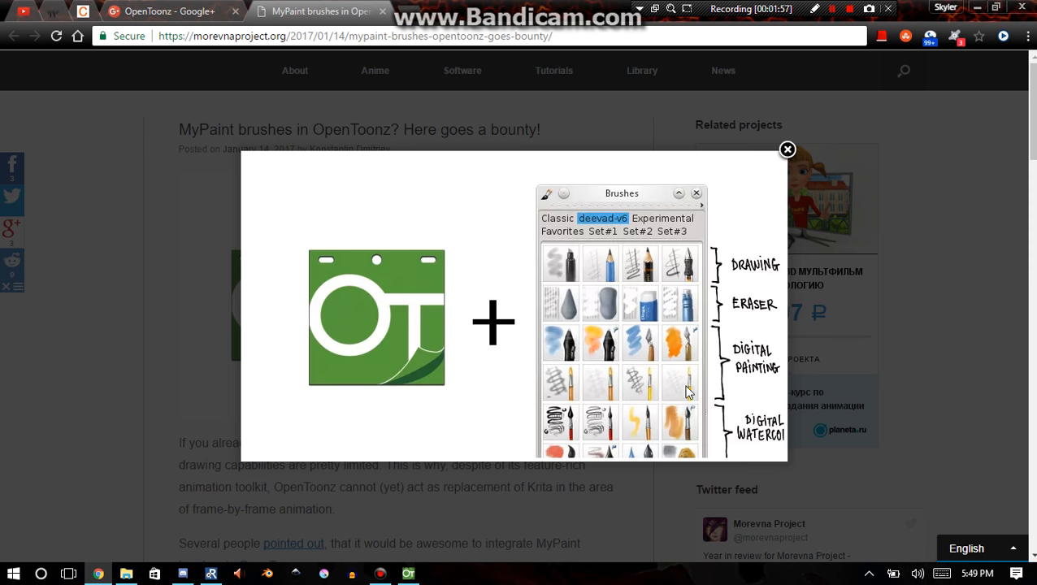
mouse_move(634, 349)
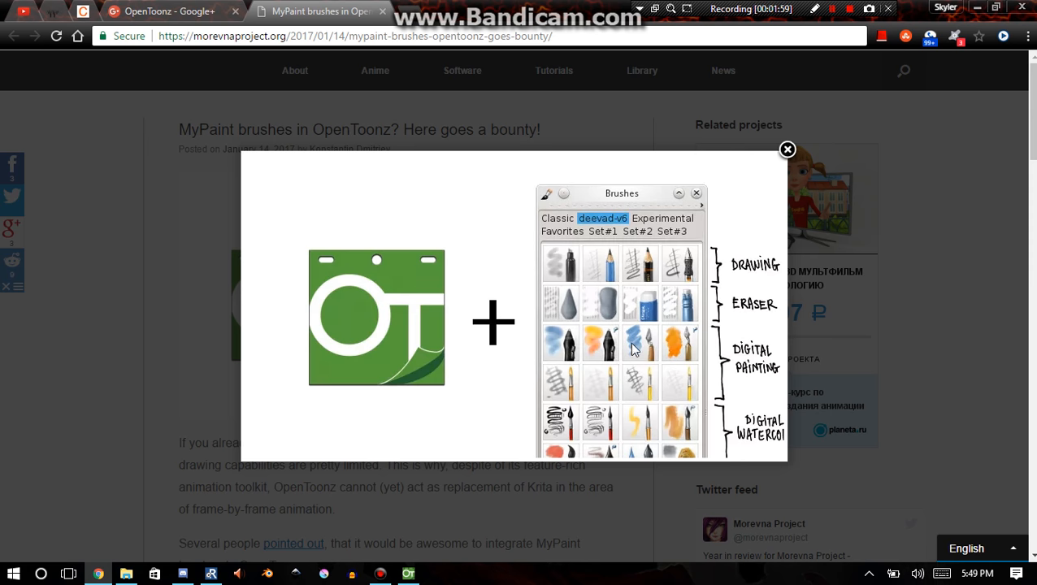
mouse_move(683, 266)
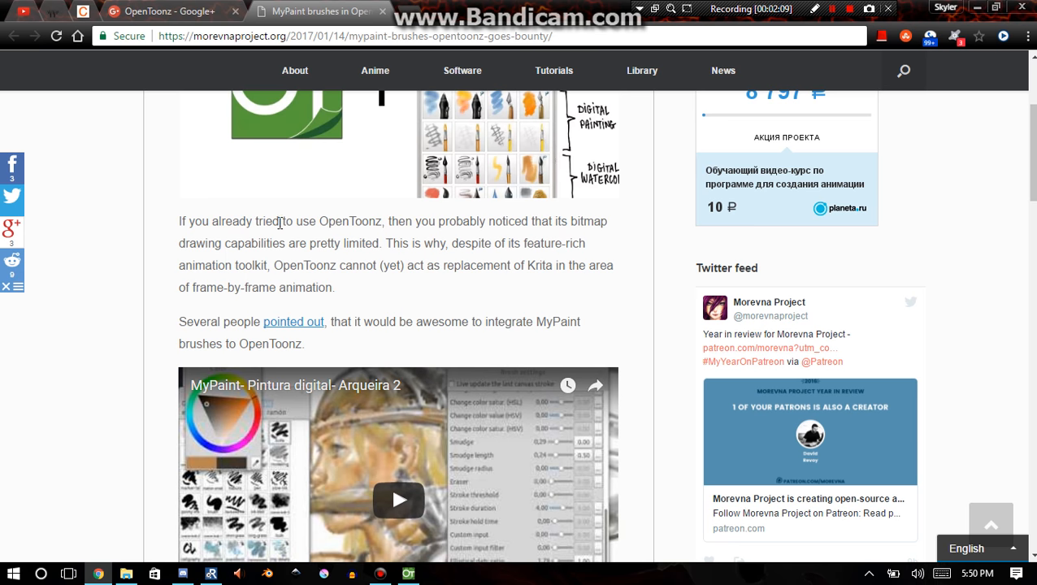
mouse_move(468, 226)
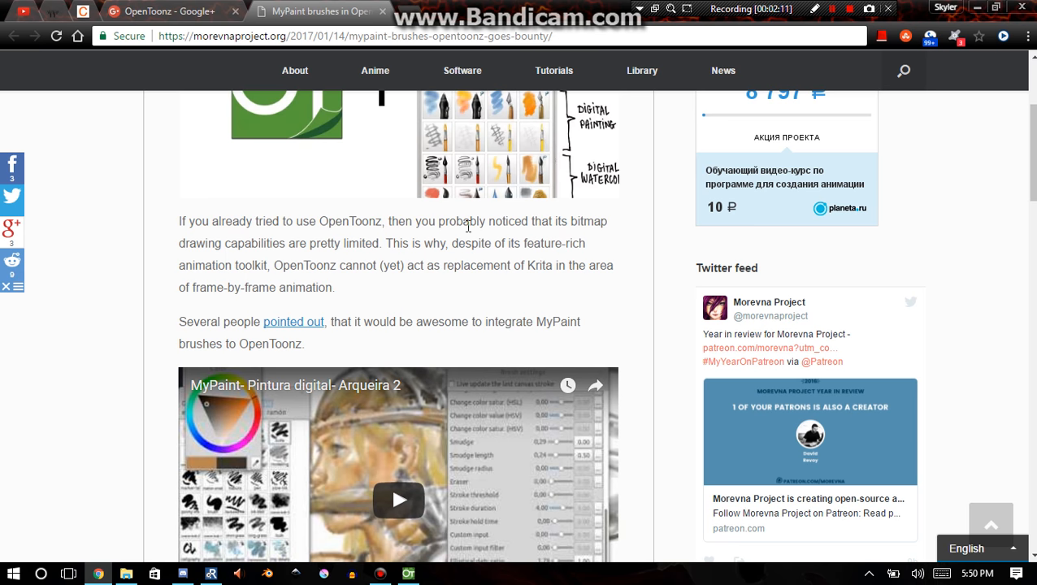
mouse_move(251, 245)
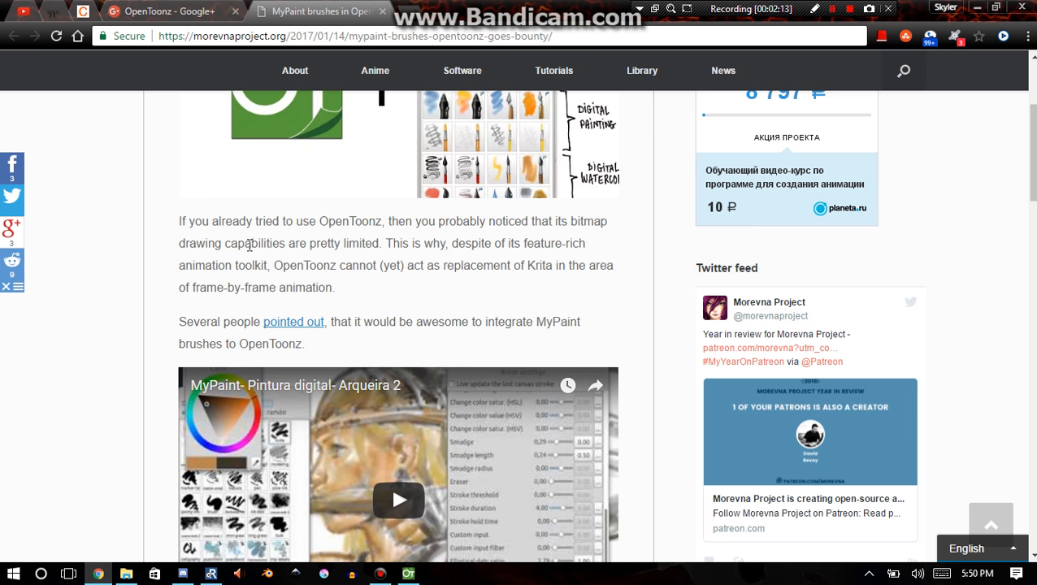
mouse_move(372, 247)
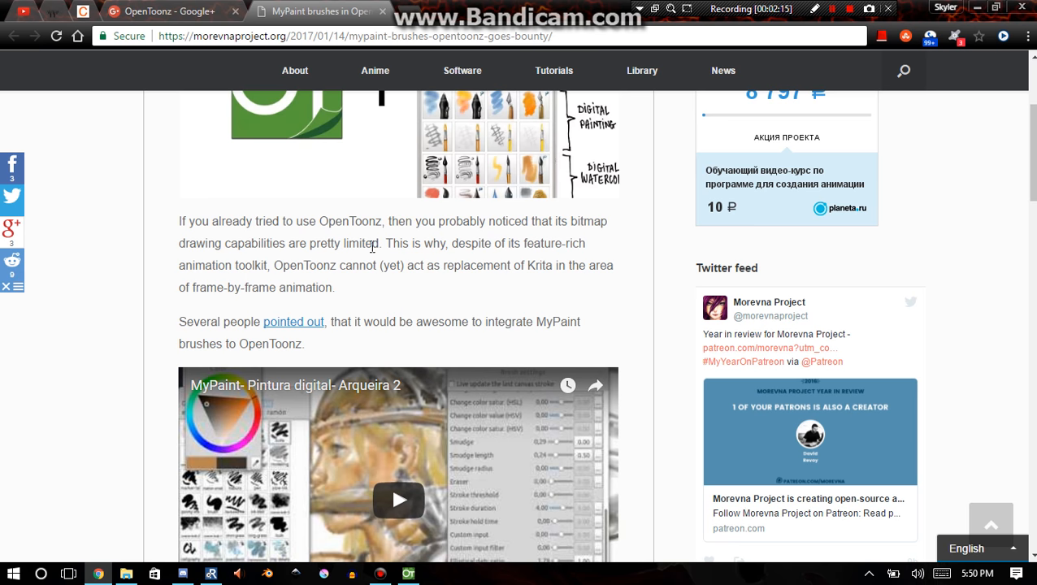
left_click_drag(387, 244, 437, 244)
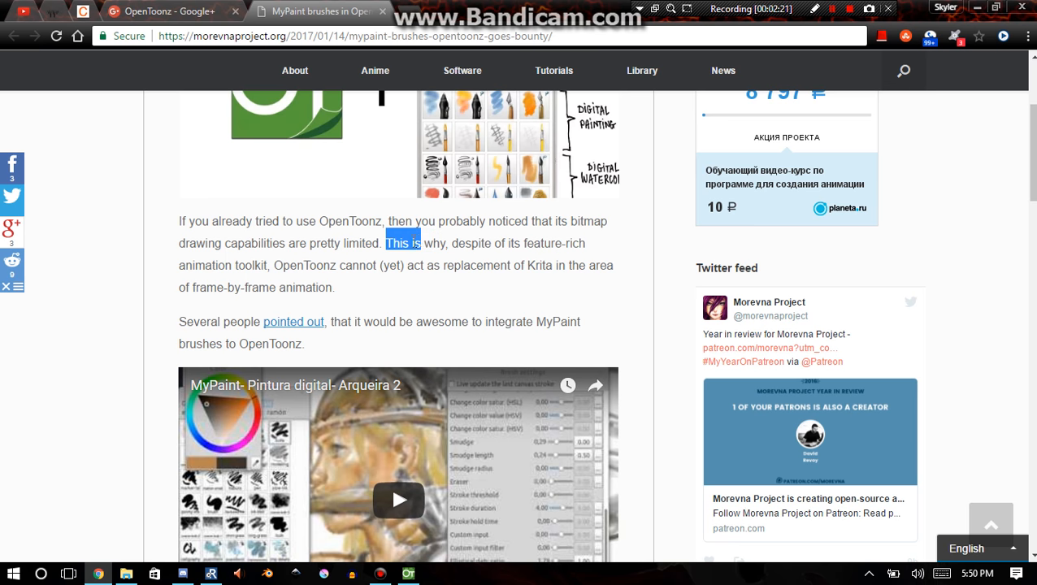
left_click_drag(423, 244, 434, 265)
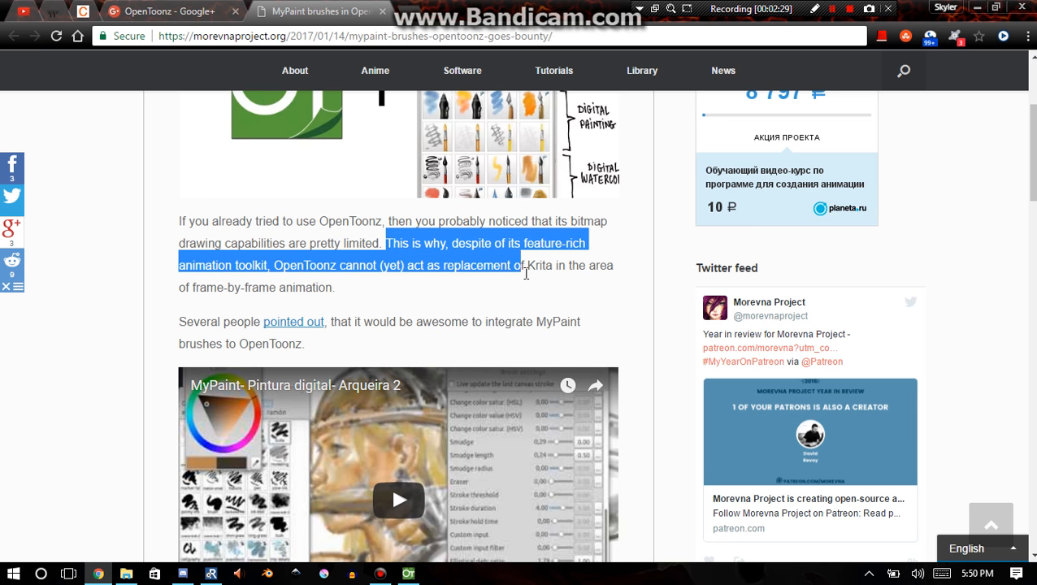
left_click_drag(524, 265, 335, 288)
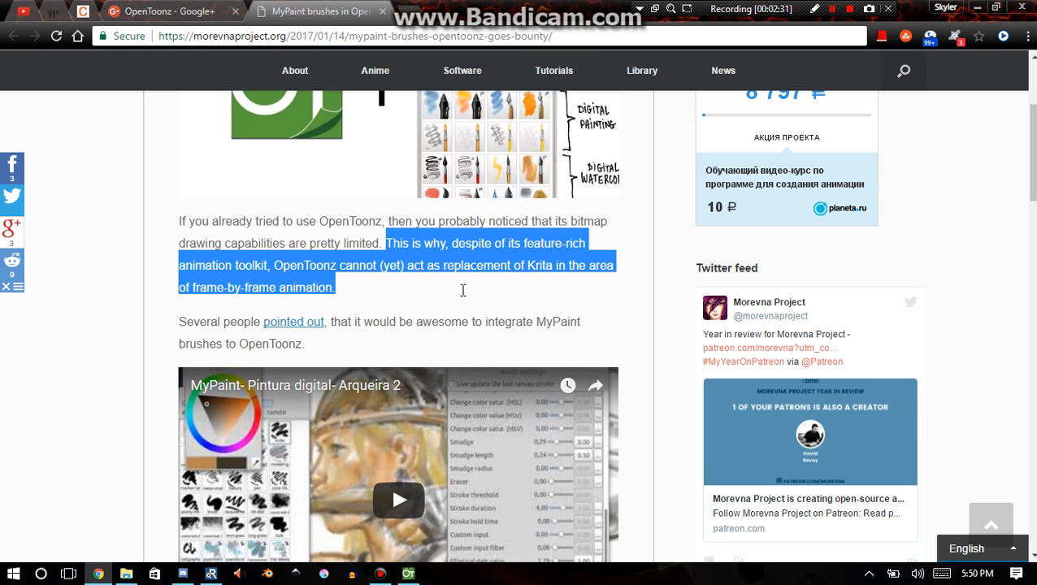
mouse_move(834, 19)
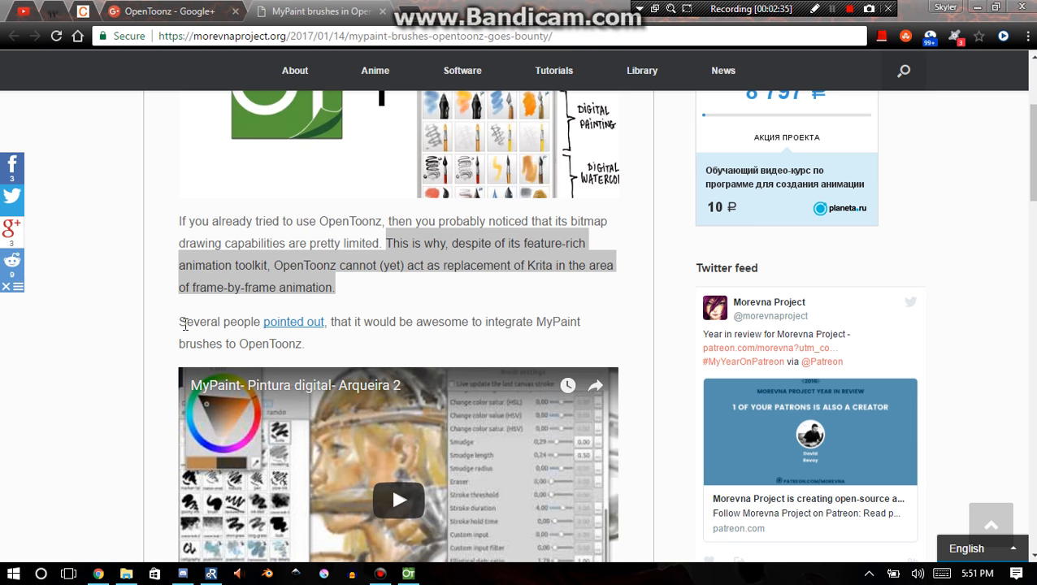
left_click_drag(179, 321, 449, 322)
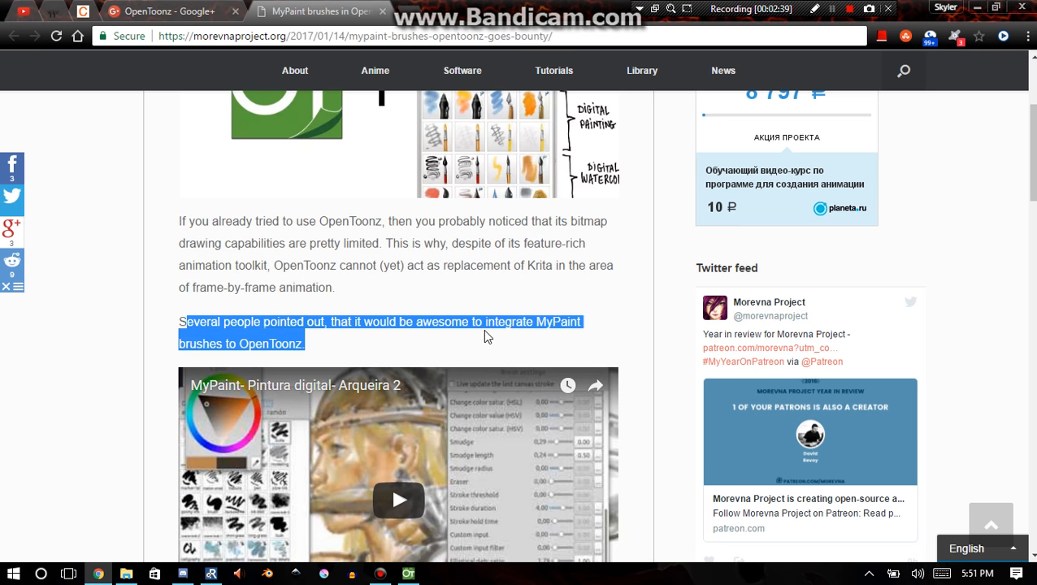
scroll("down", 3)
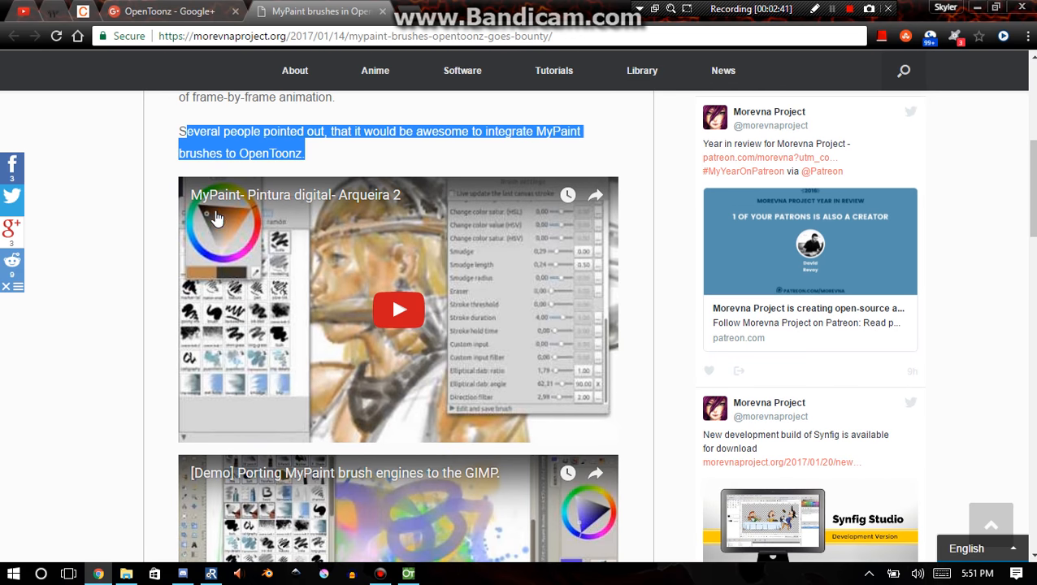
scroll("down", 3)
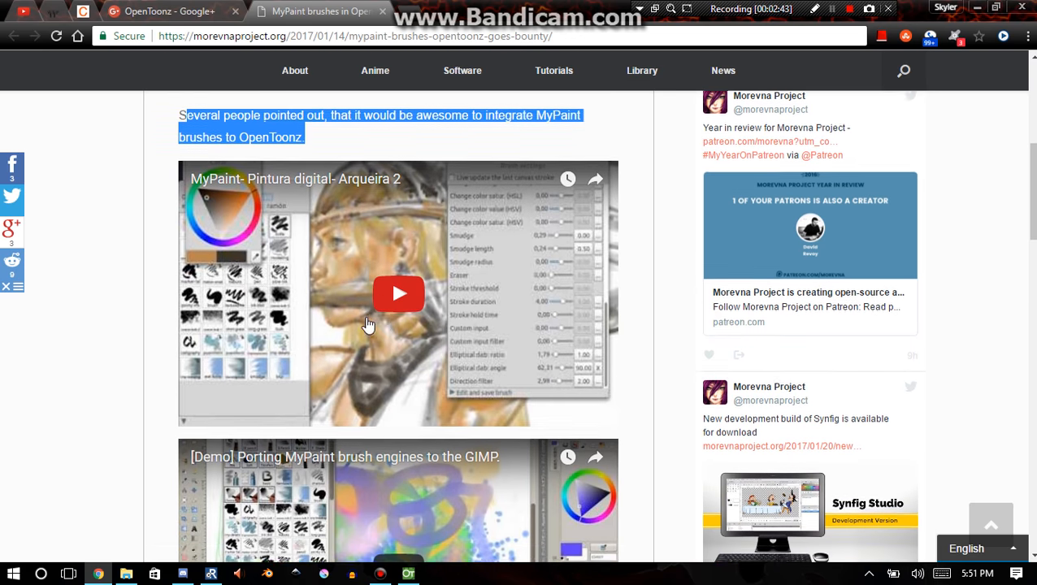
scroll("down", 3)
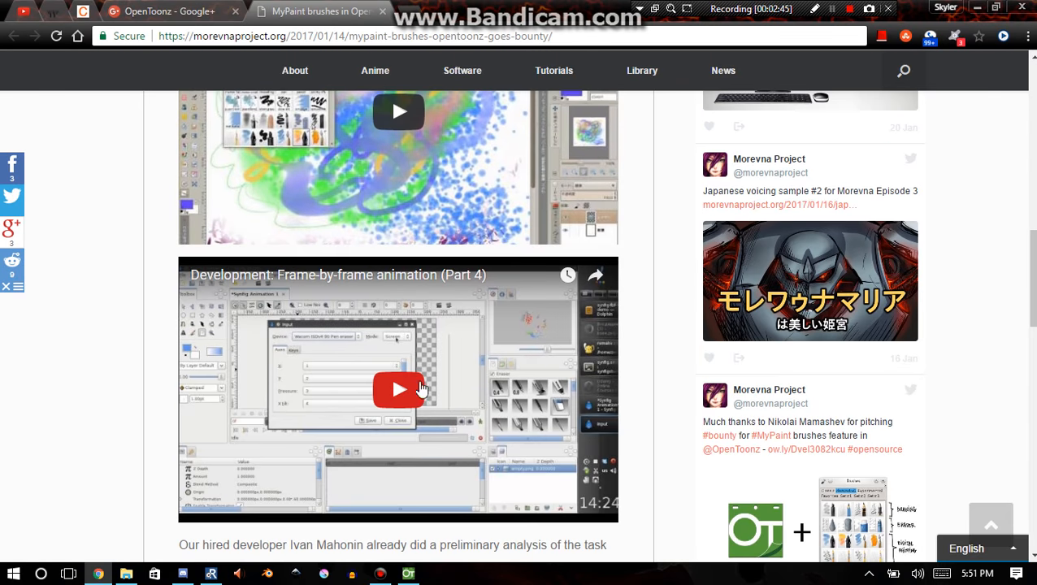
scroll("down", 3)
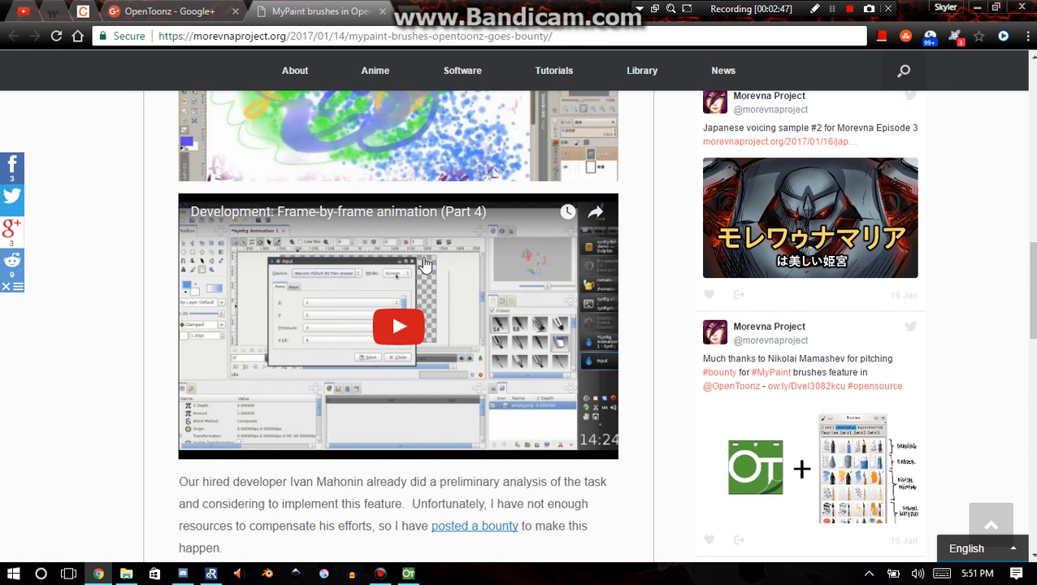
scroll("down", 3)
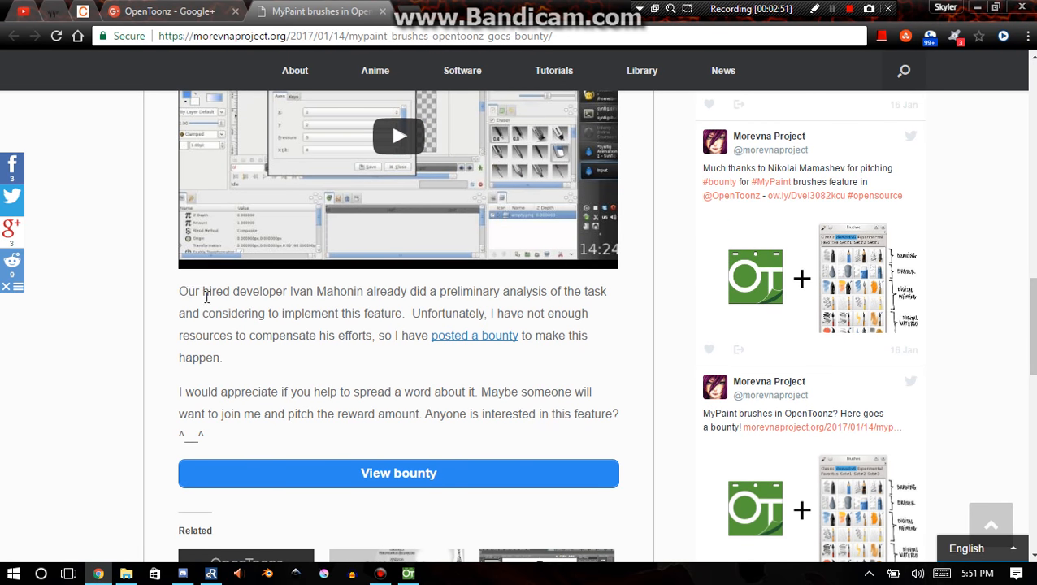
left_click_drag(189, 292, 439, 291)
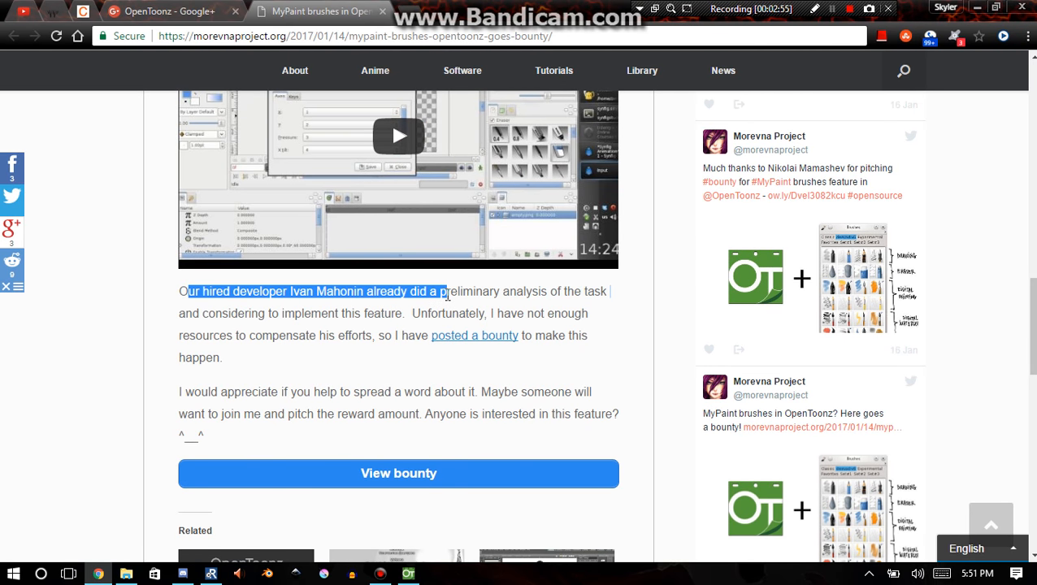
left_click_drag(446, 291, 544, 291)
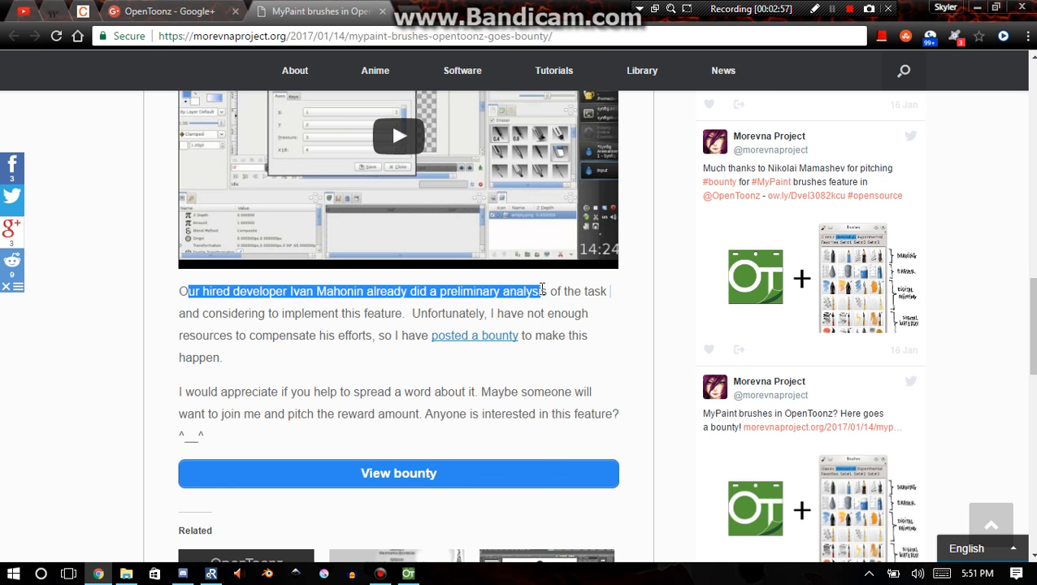
left_click_drag(539, 291, 242, 312)
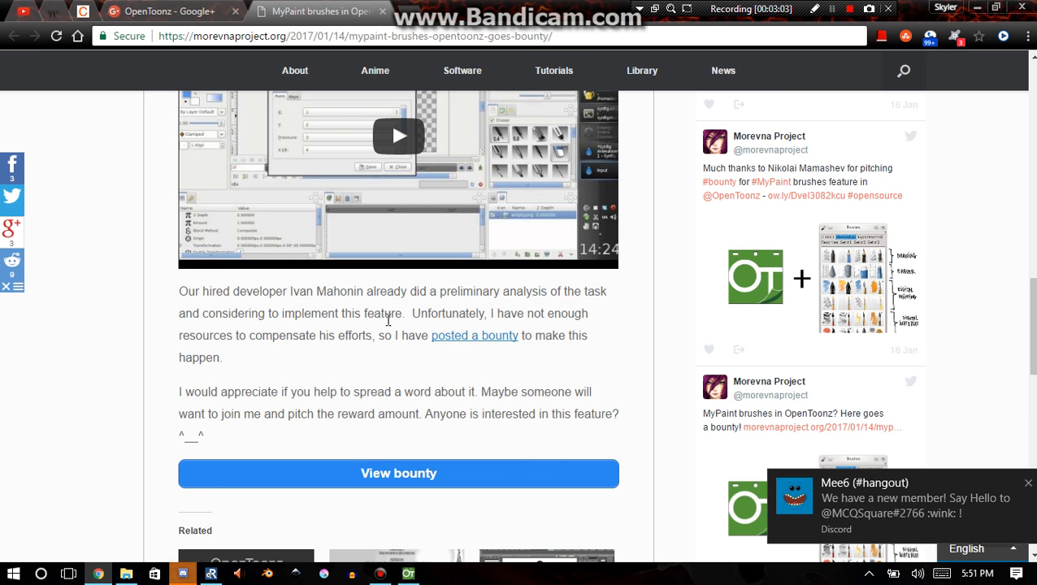
left_click_drag(419, 313, 324, 335)
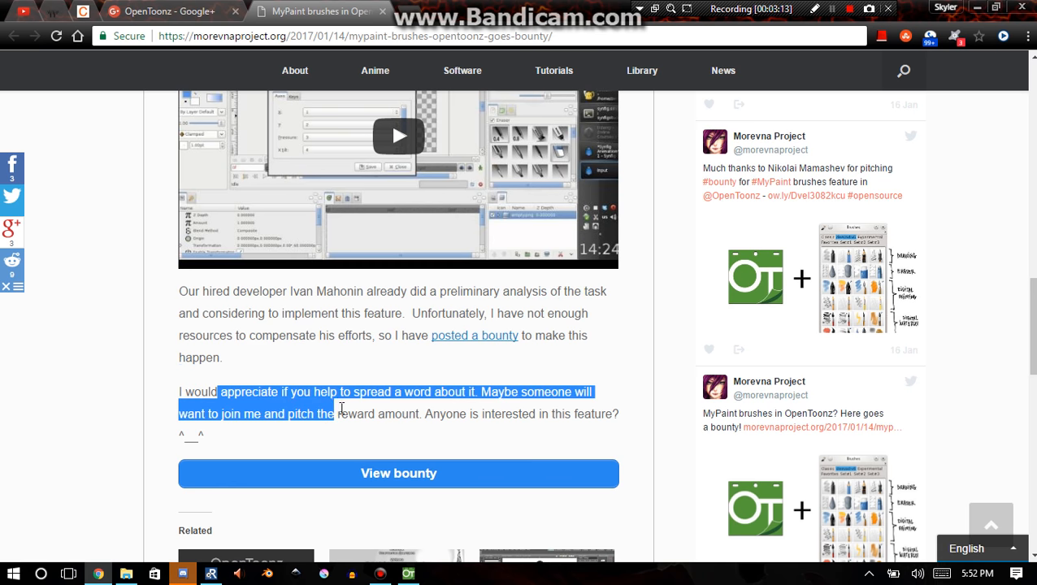
left_click_drag(341, 406, 435, 392)
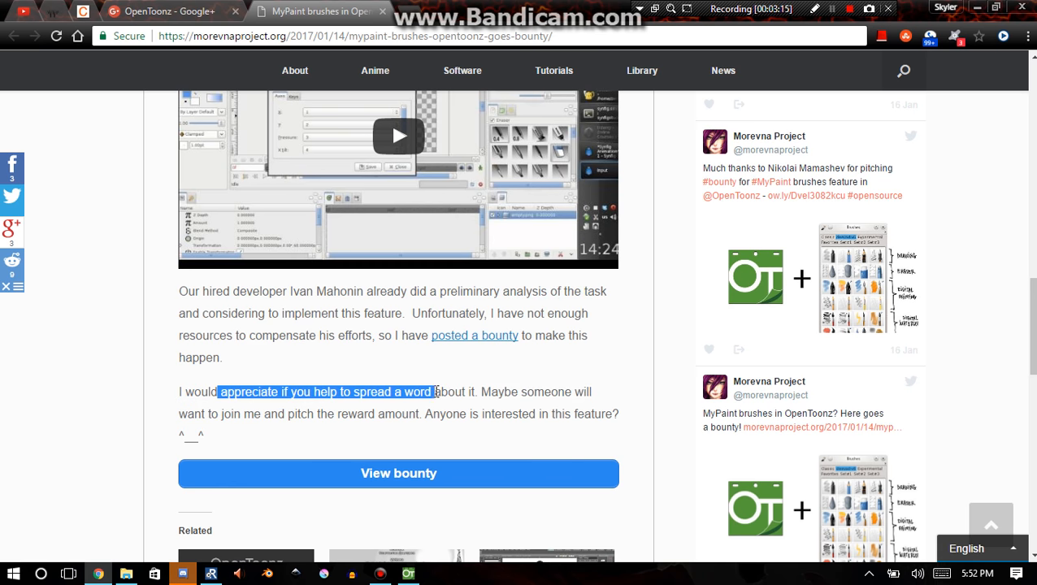
left_click_drag(436, 392, 527, 414)
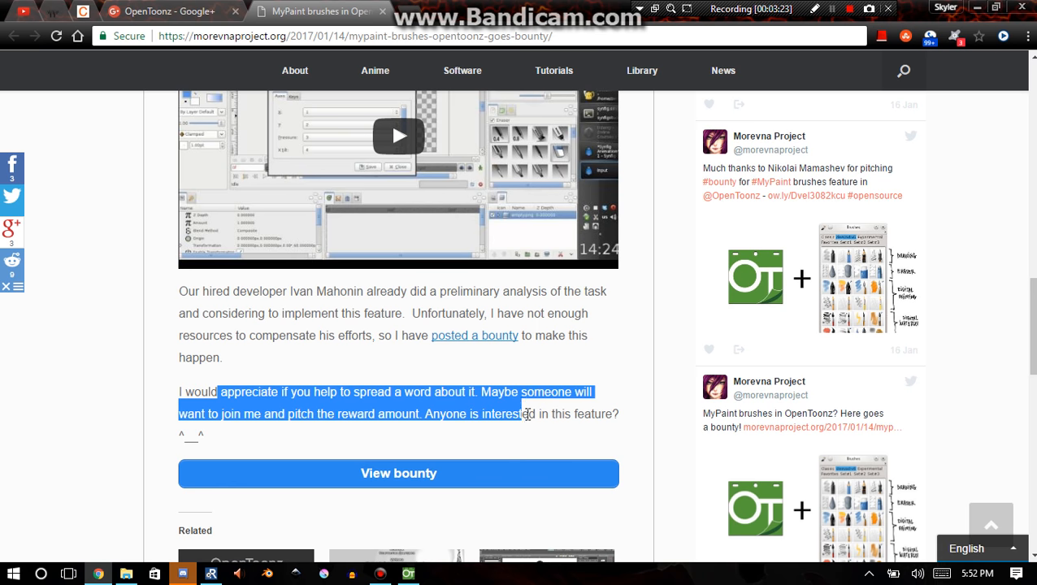
mouse_move(353, 485)
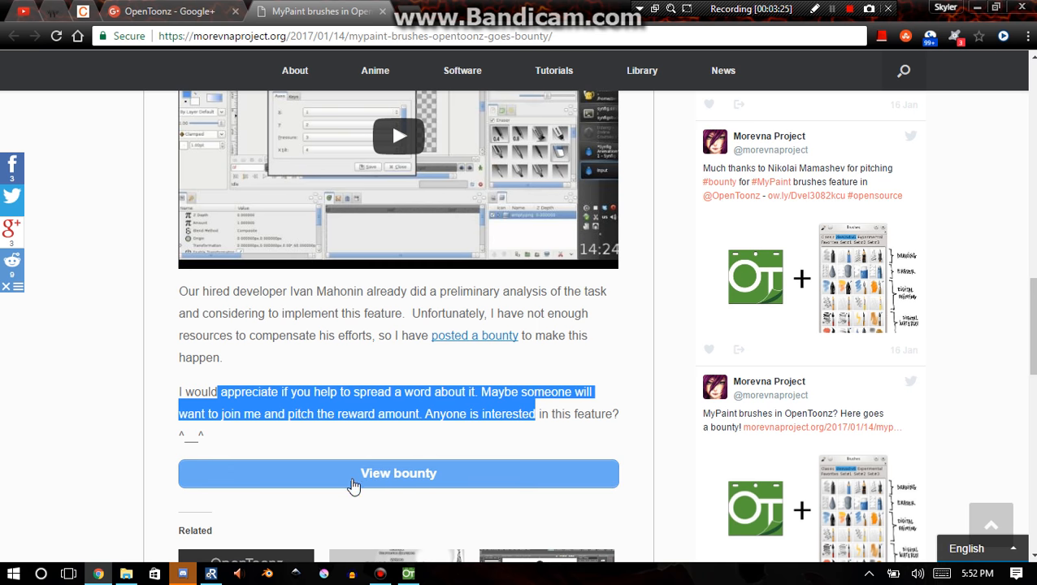
View the libmypaint brush bounty page showing $55 raised, 37% of the $150 goal
left_click(398, 473)
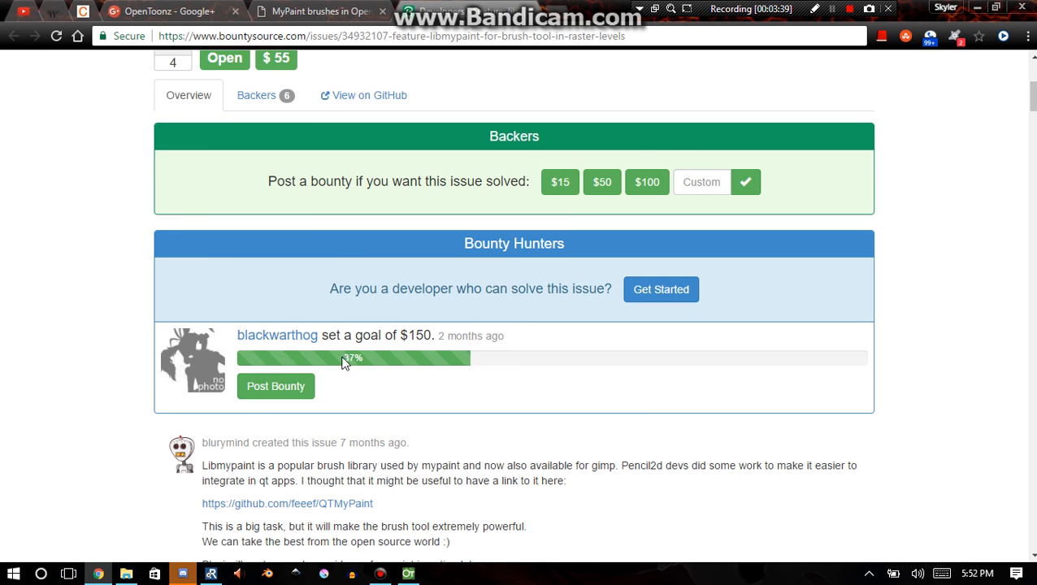
mouse_move(399, 365)
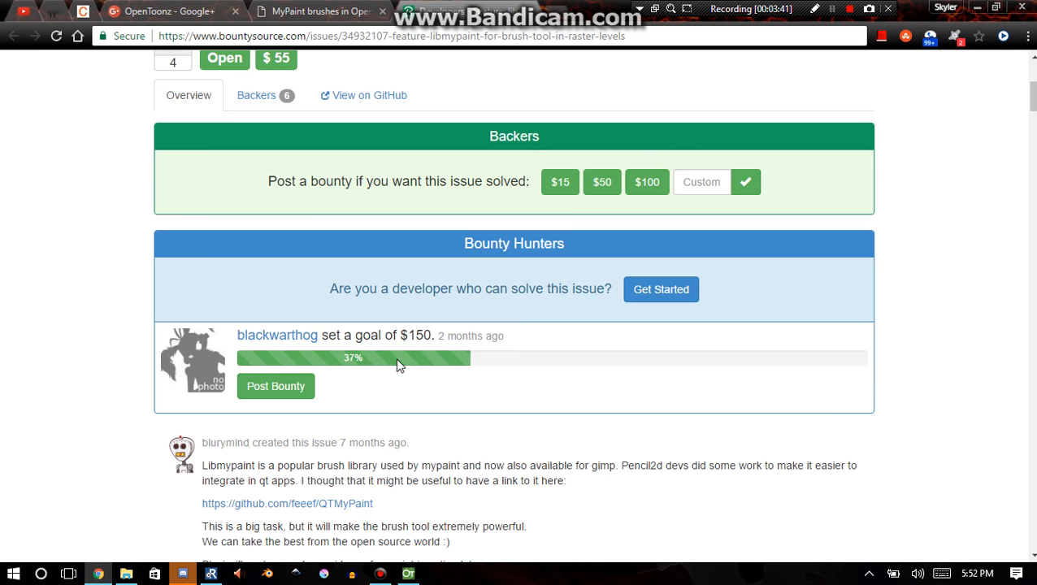
mouse_move(363, 378)
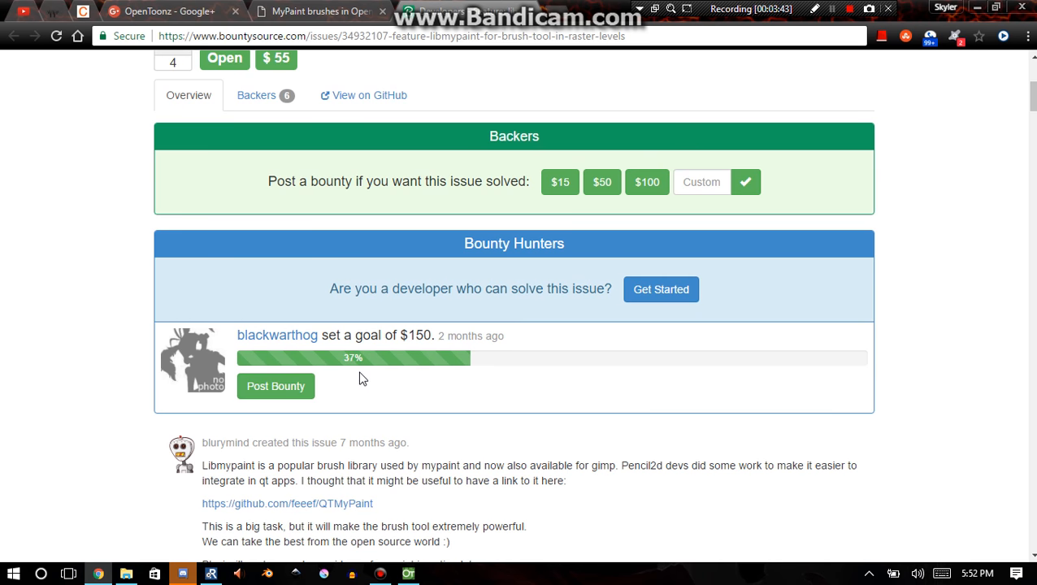
scroll("down", 3)
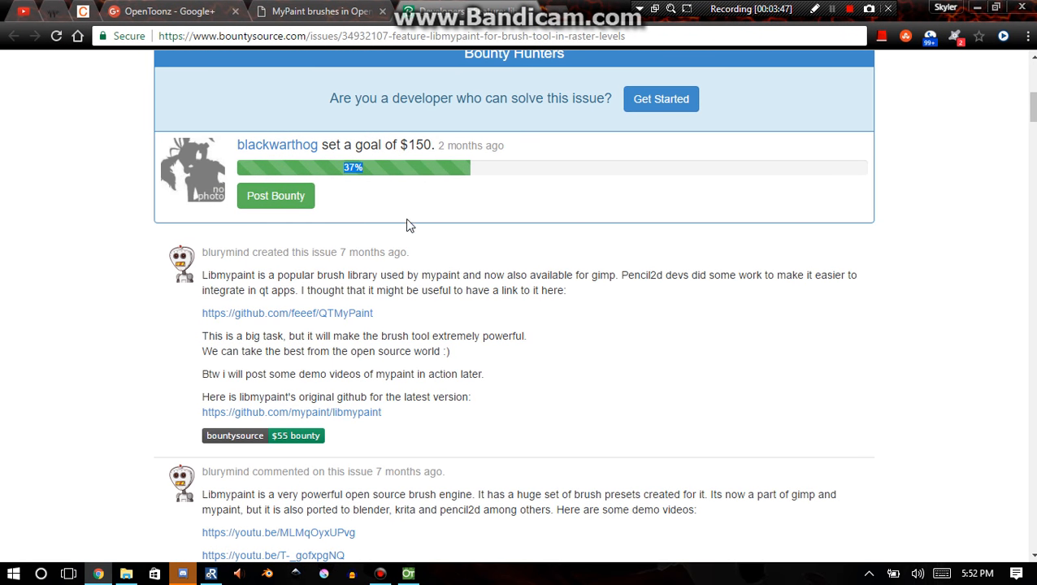
mouse_move(394, 124)
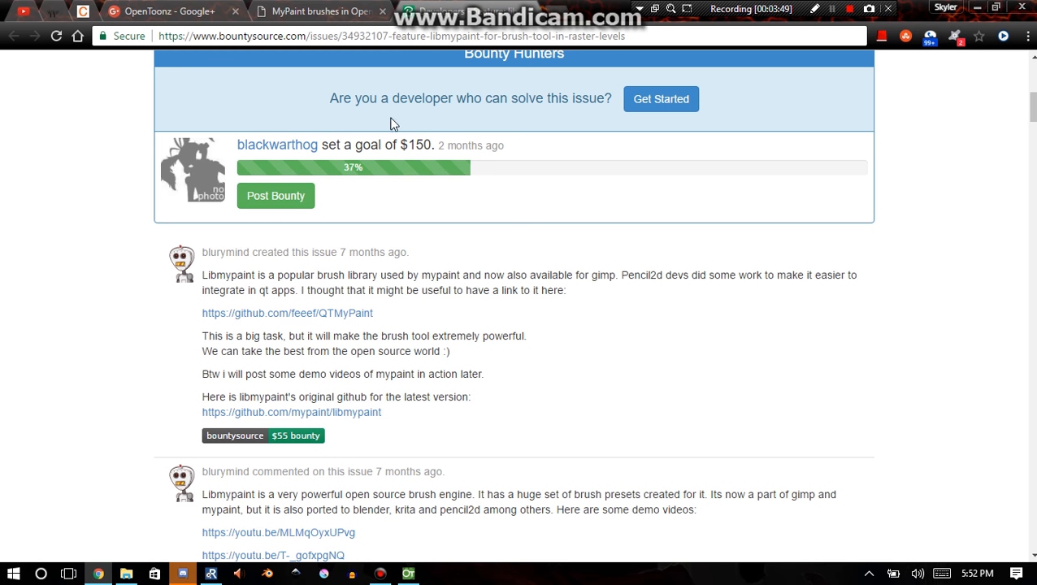
mouse_move(395, 166)
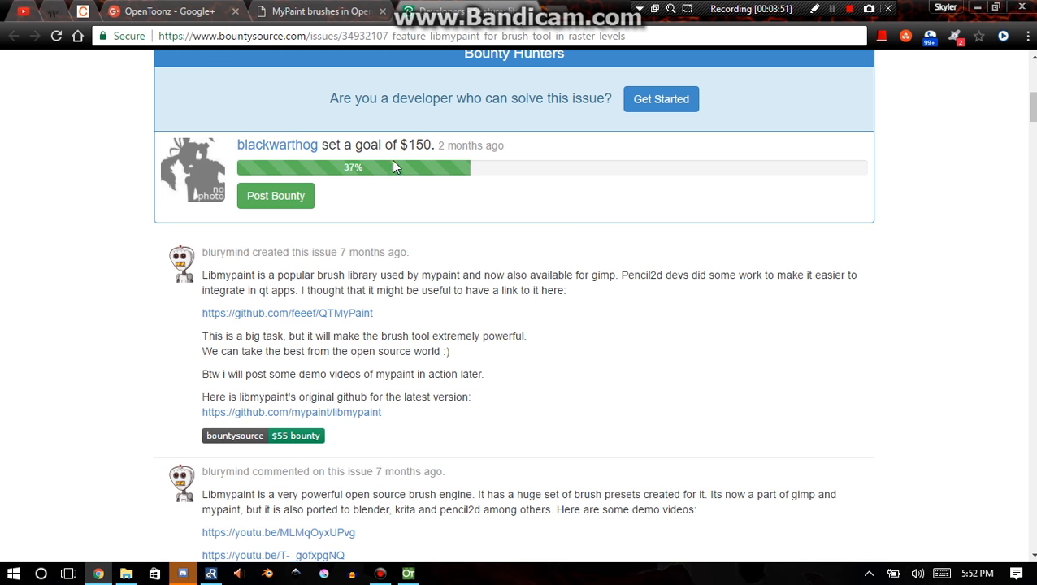
scroll("up", 3)
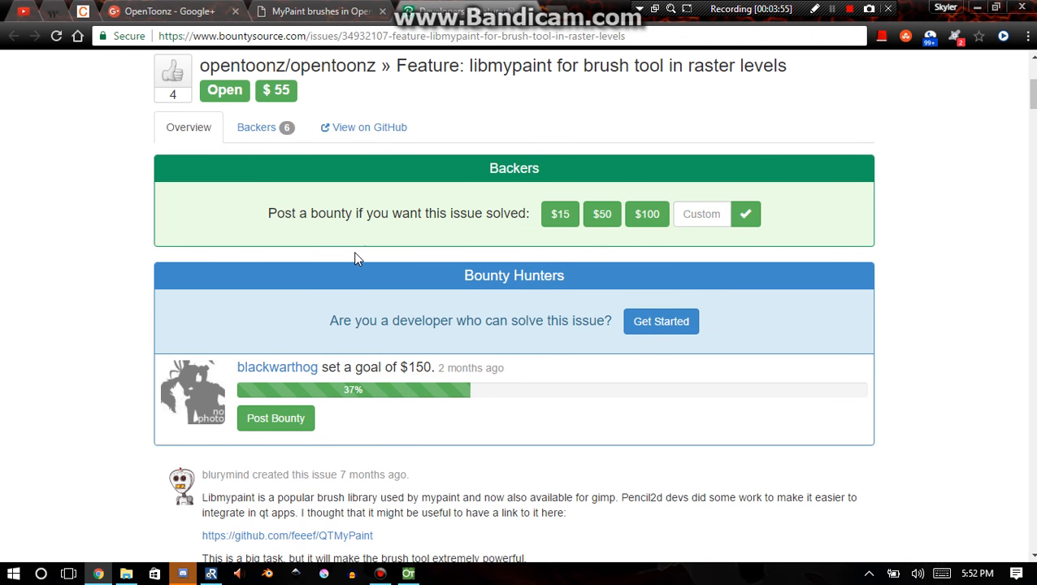
mouse_move(361, 431)
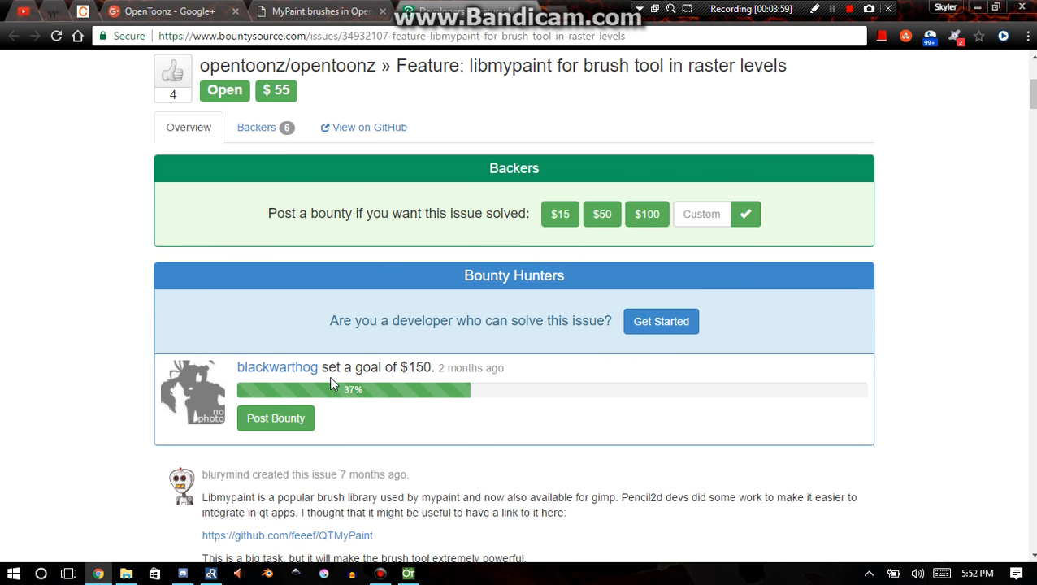
mouse_move(332, 415)
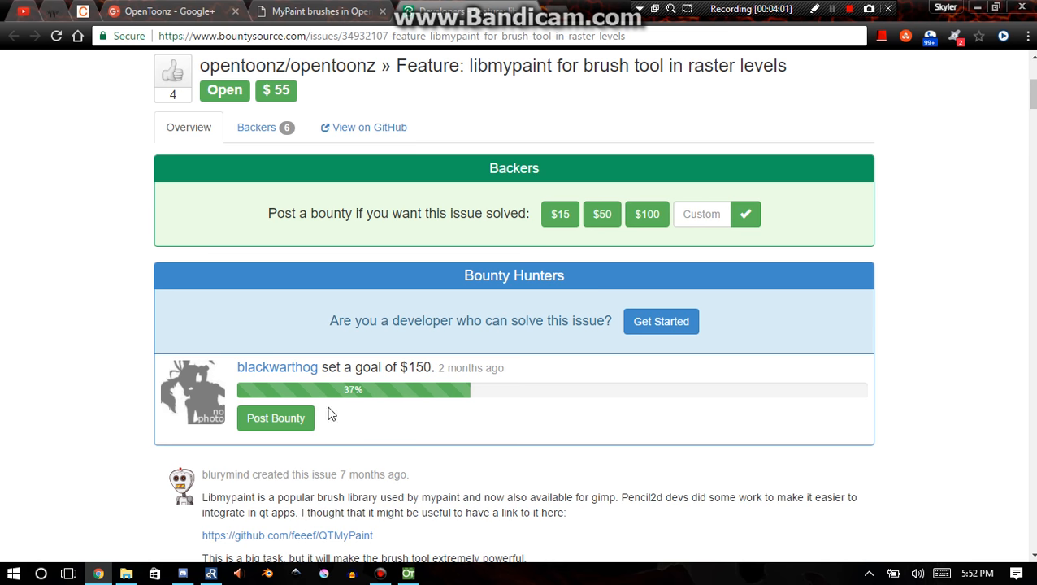
mouse_move(293, 398)
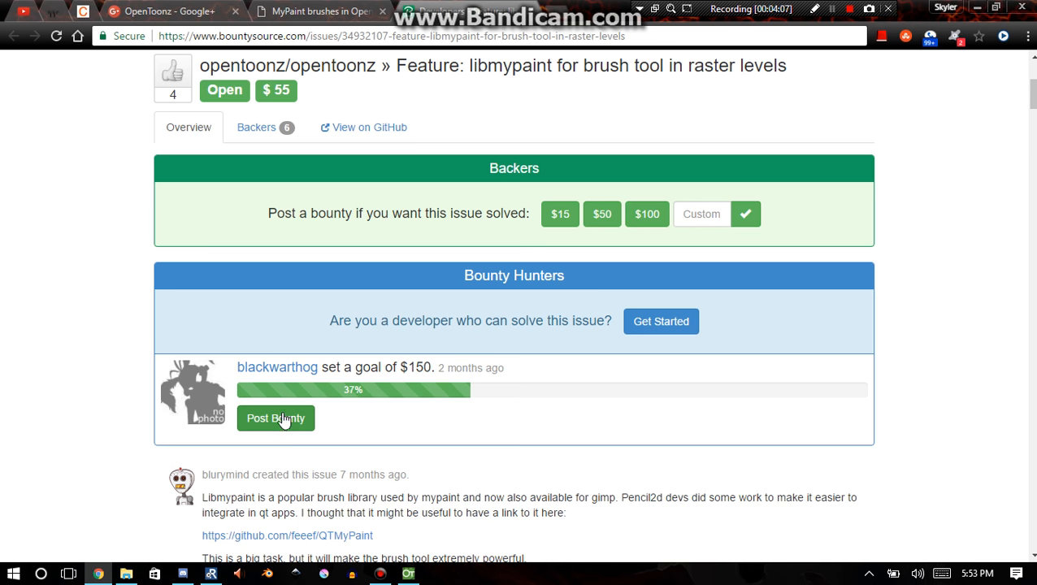
Post a $95 bounty with expiry kept at Never, then return to the feature's issue page
left_click(277, 418)
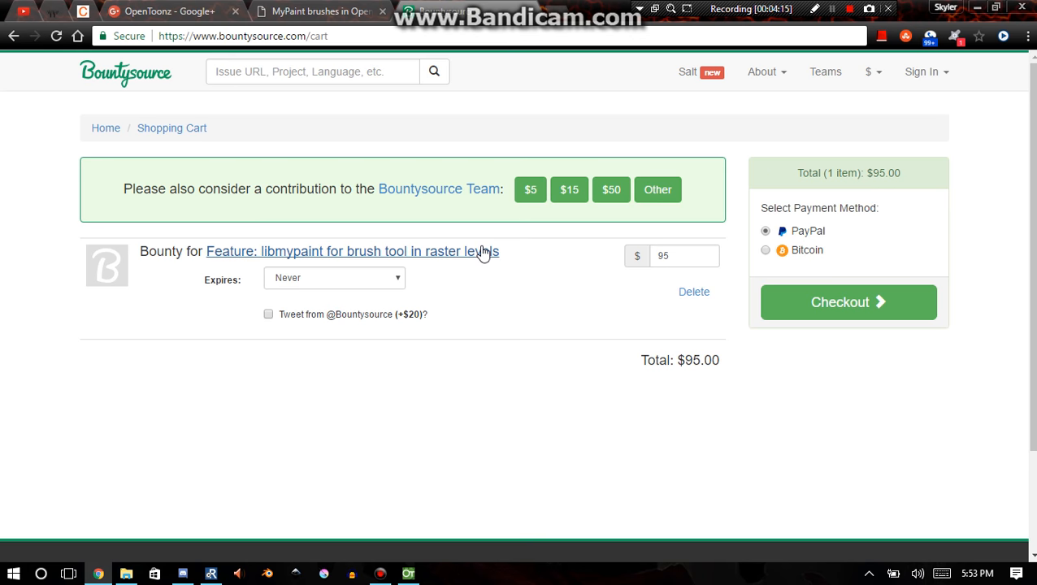
left_click(685, 257)
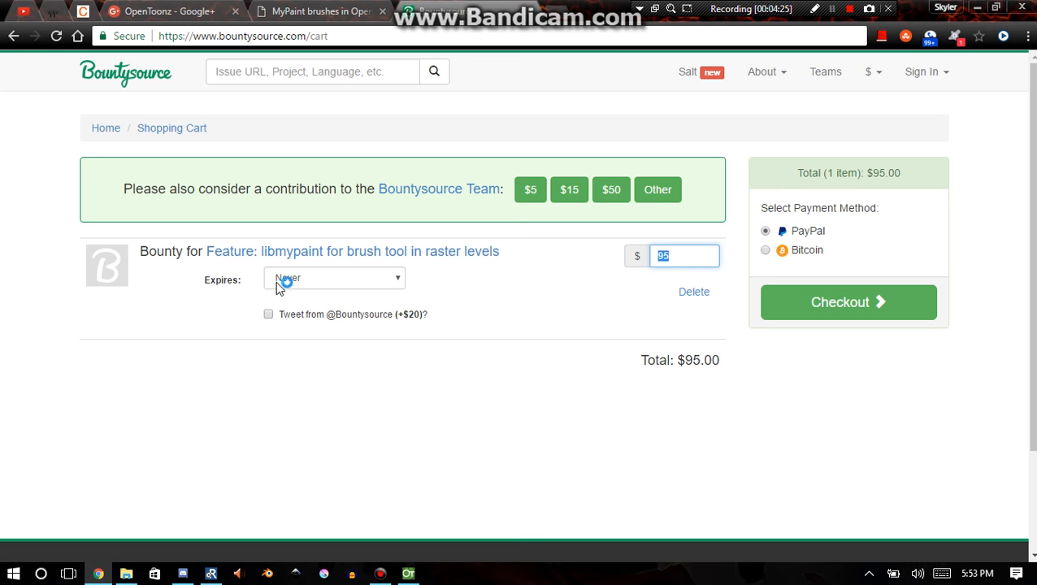
left_click(333, 278)
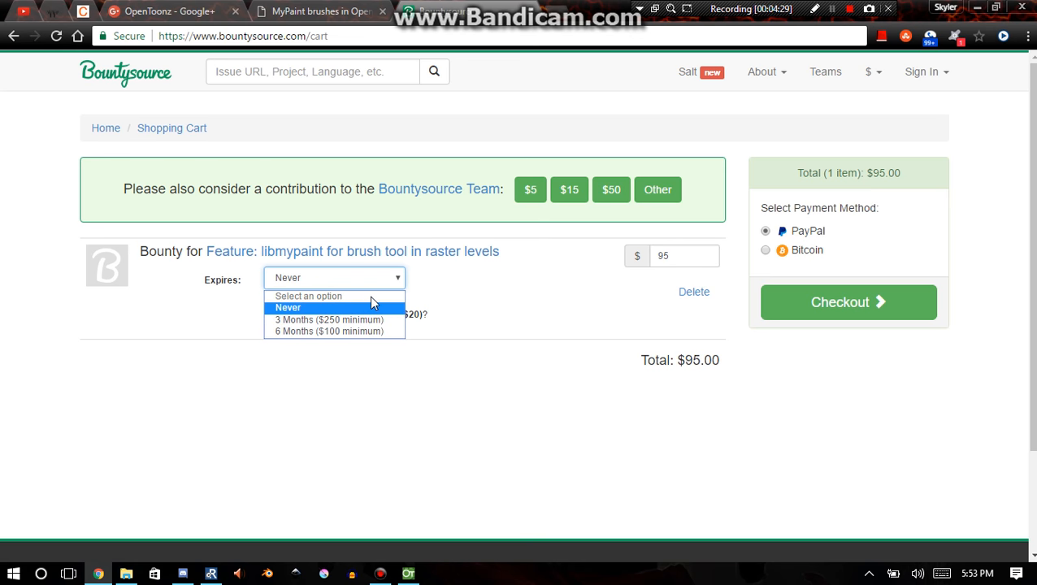
mouse_move(446, 286)
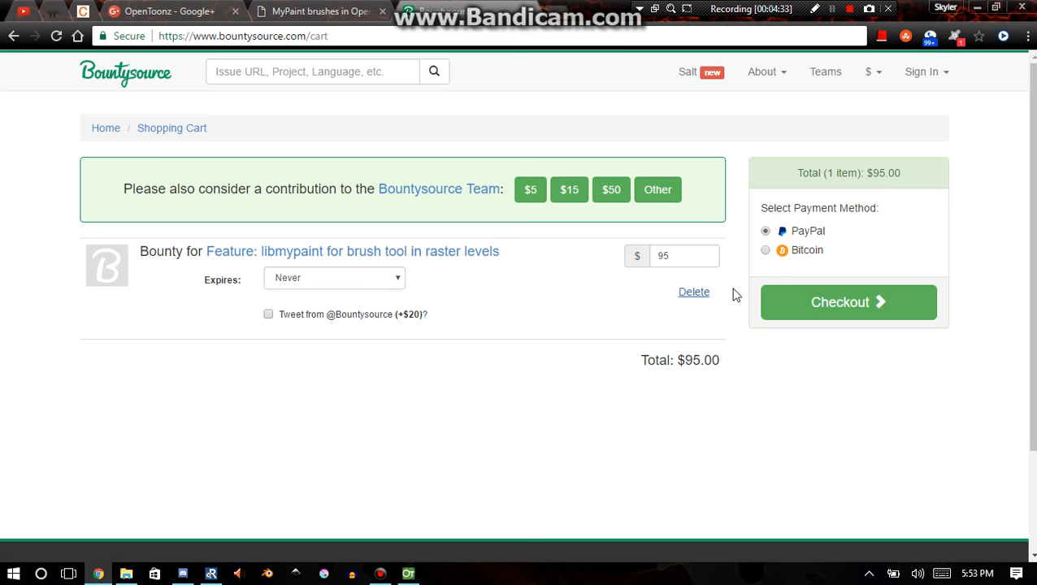
mouse_move(317, 156)
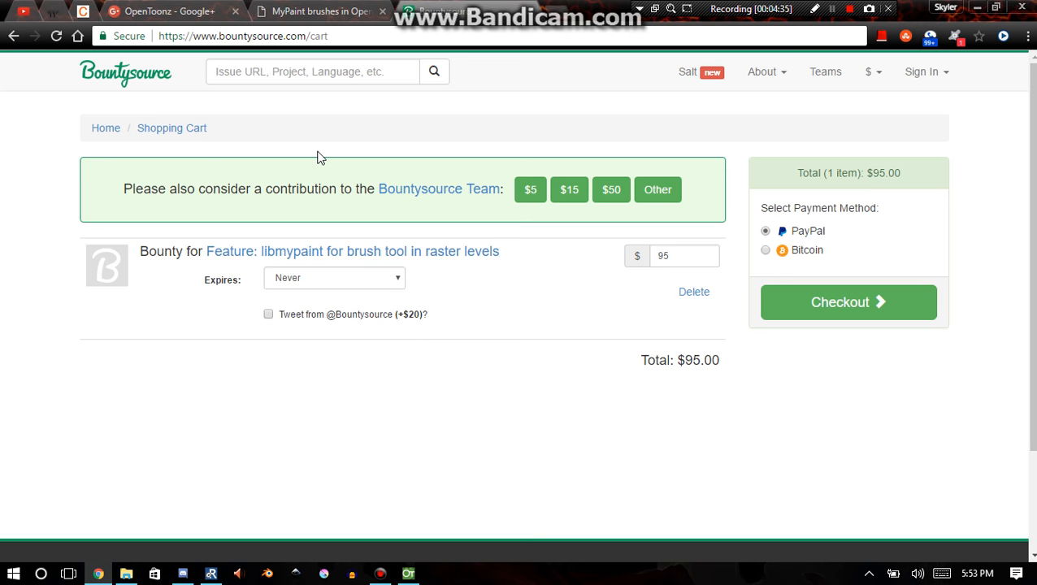
mouse_move(381, 451)
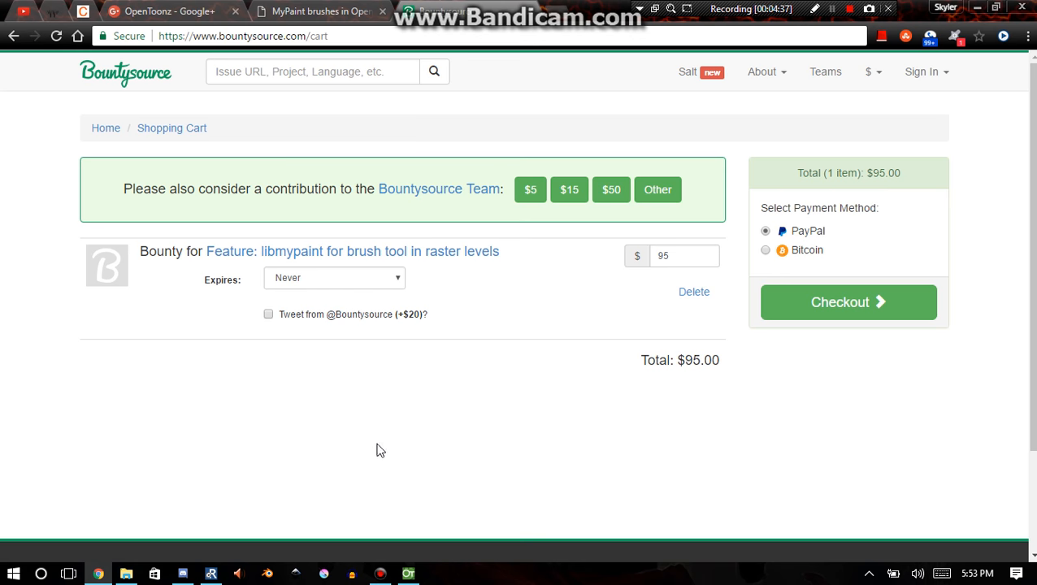
mouse_move(312, 250)
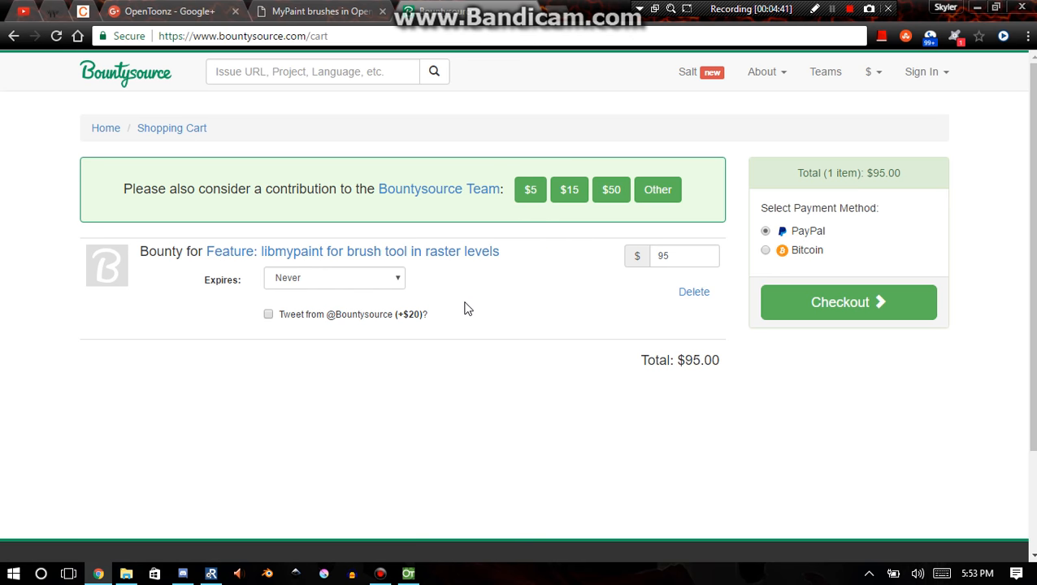
mouse_move(394, 275)
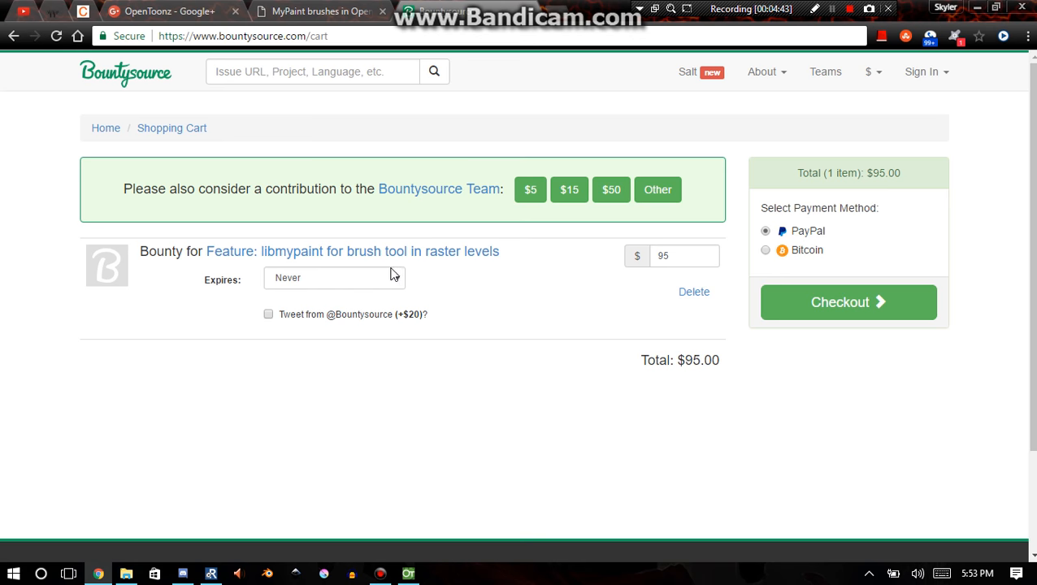
left_click(351, 251)
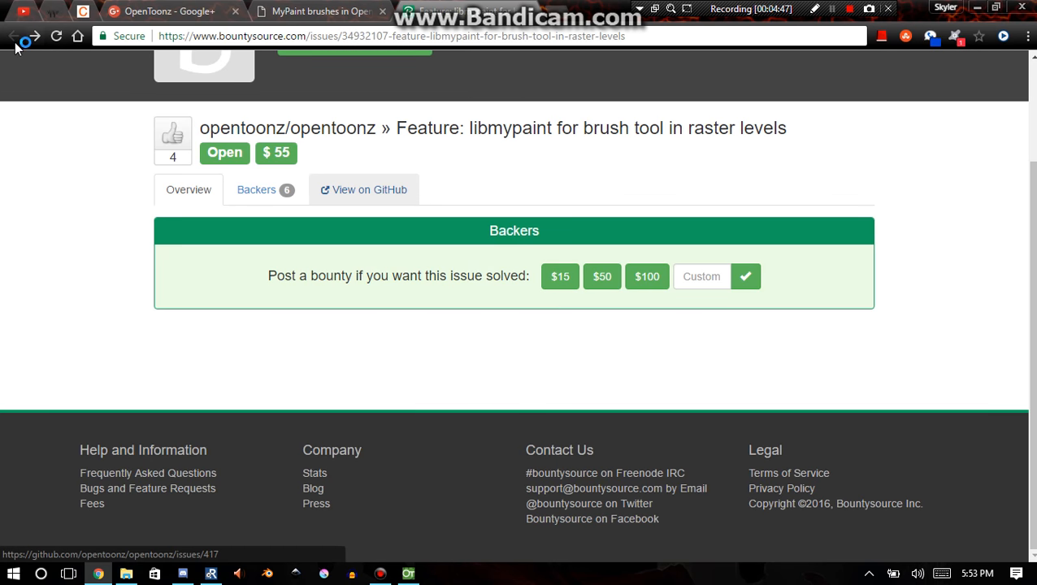
Scroll down through the rest of the libmypaint feature's bounty issue page
scroll("down", 3)
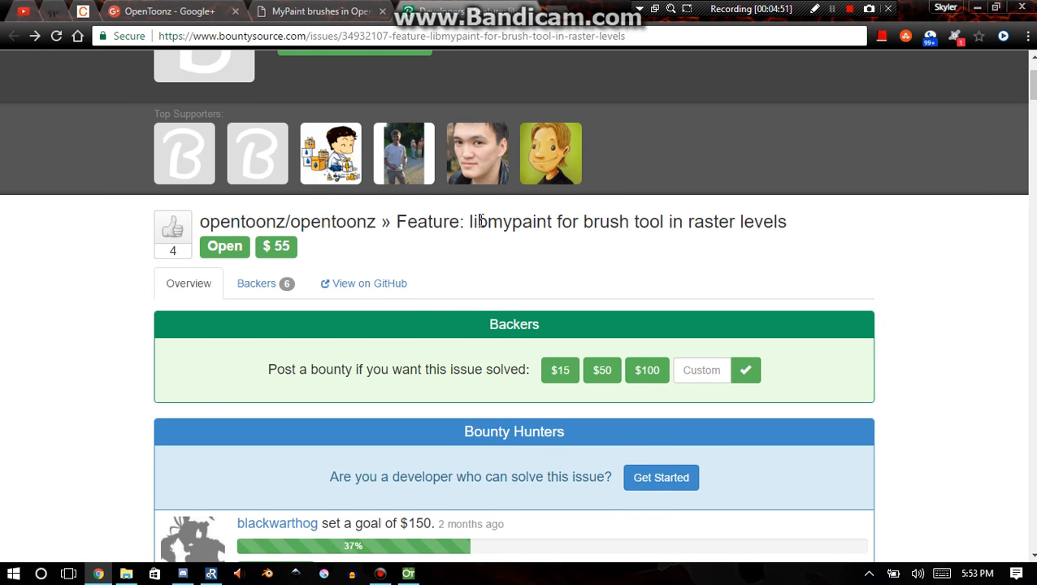
scroll("down", 3)
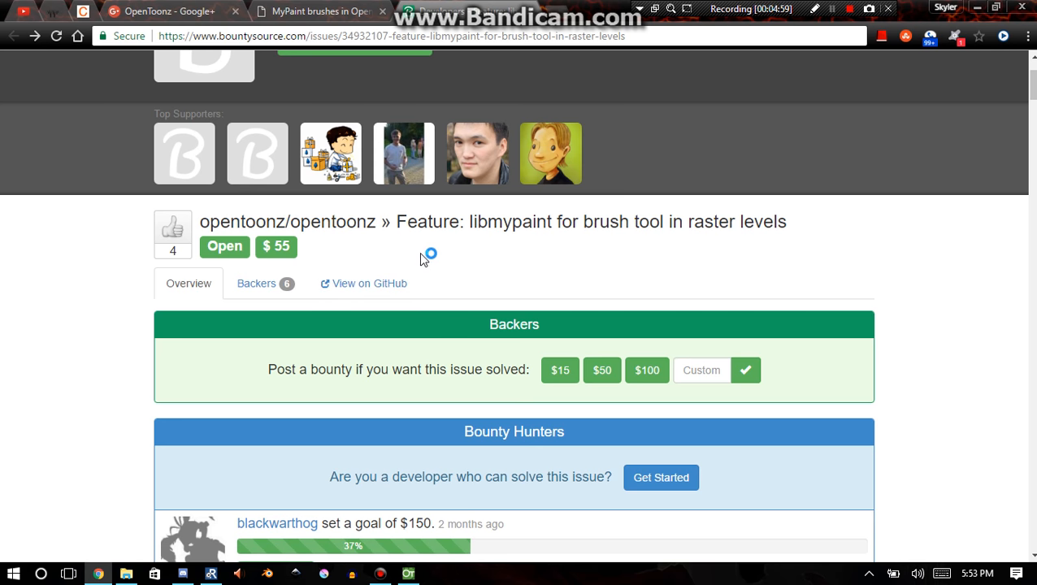
scroll("down", 3)
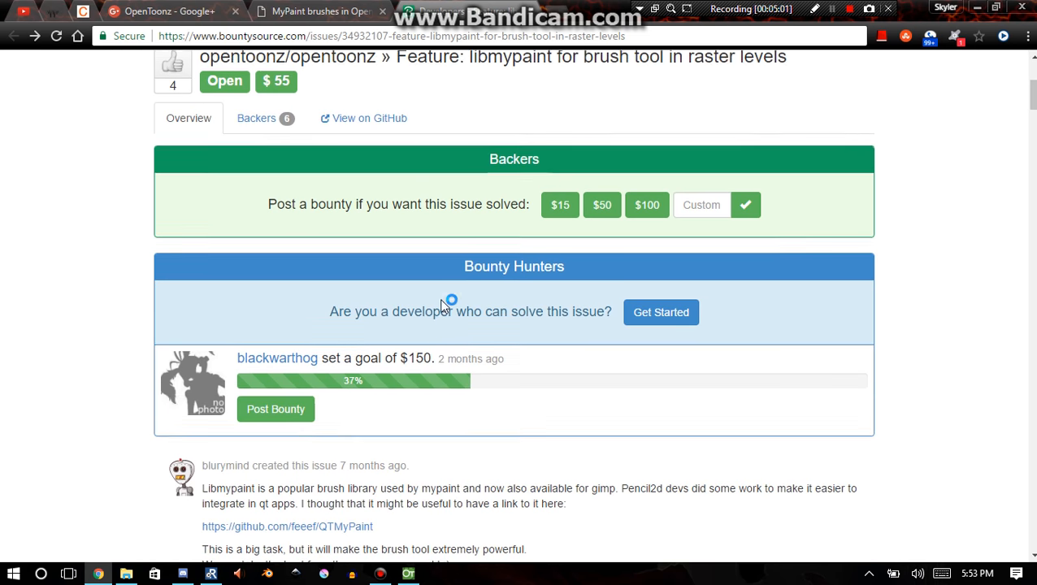
scroll("down", 3)
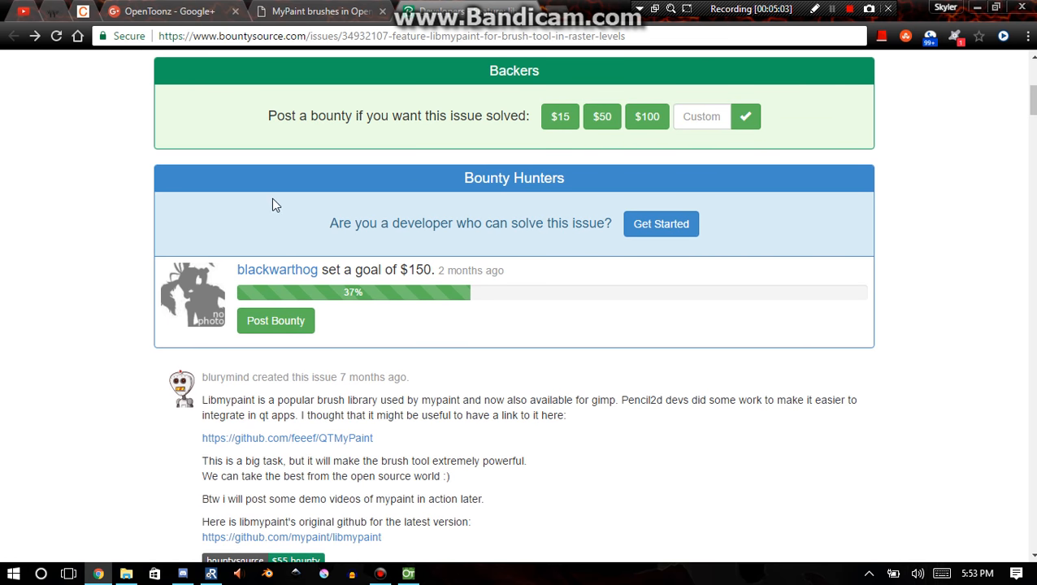
mouse_move(374, 263)
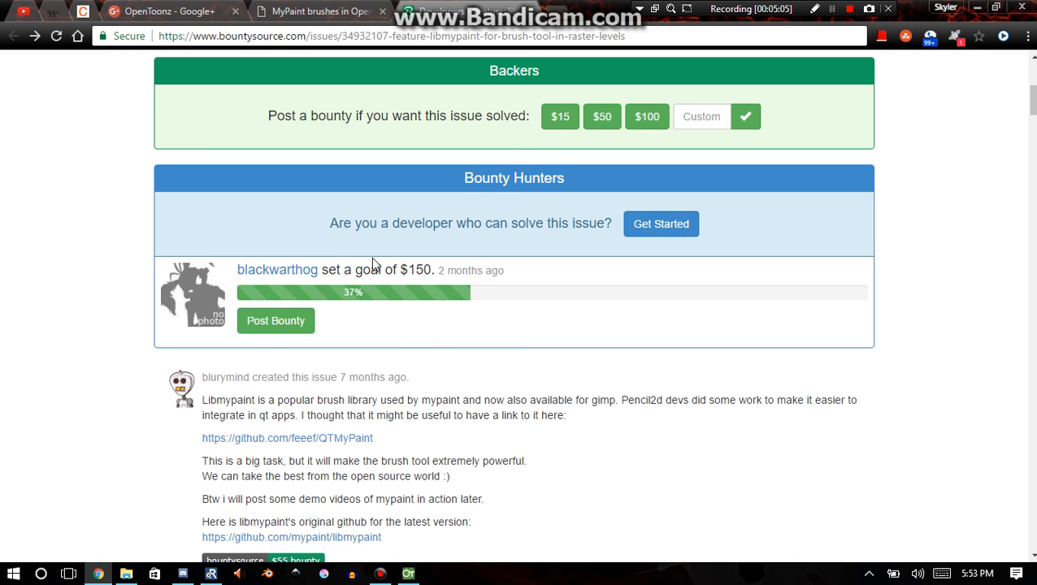
mouse_move(413, 326)
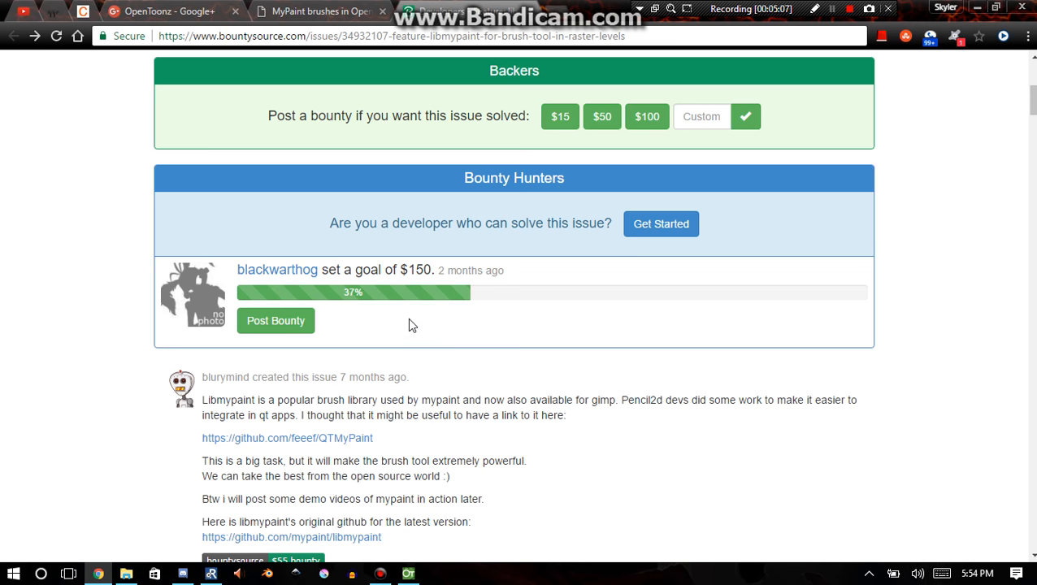
mouse_move(377, 332)
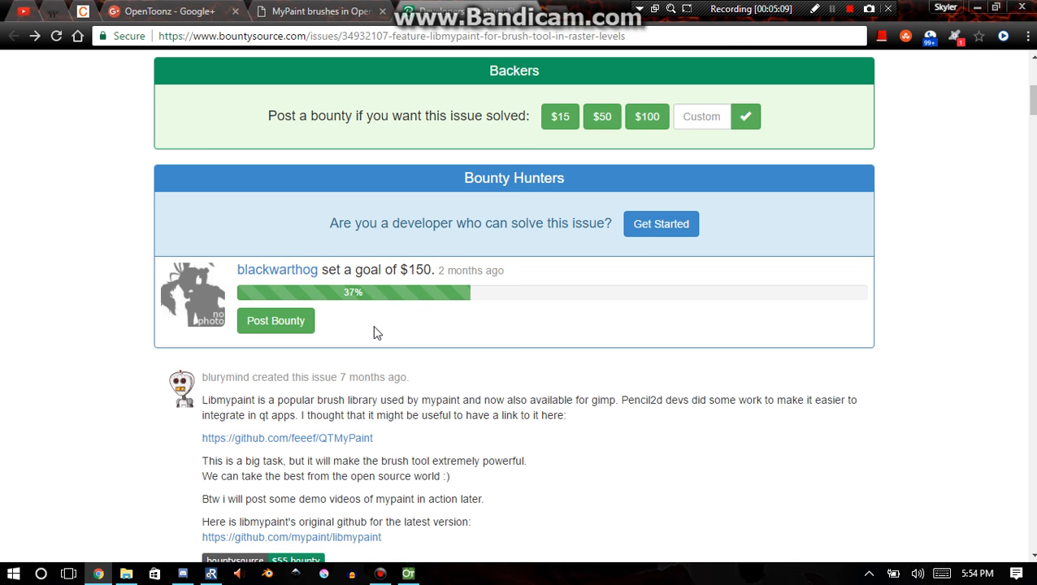
mouse_move(280, 325)
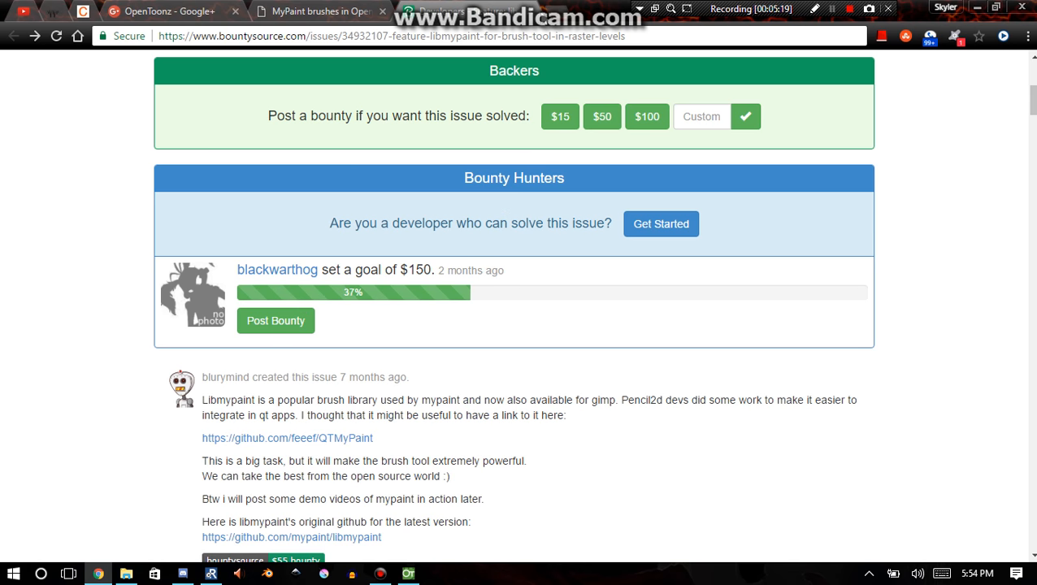
Return via the Morevna article tab to the OpenToonz Google+ community feed
left_click(317, 11)
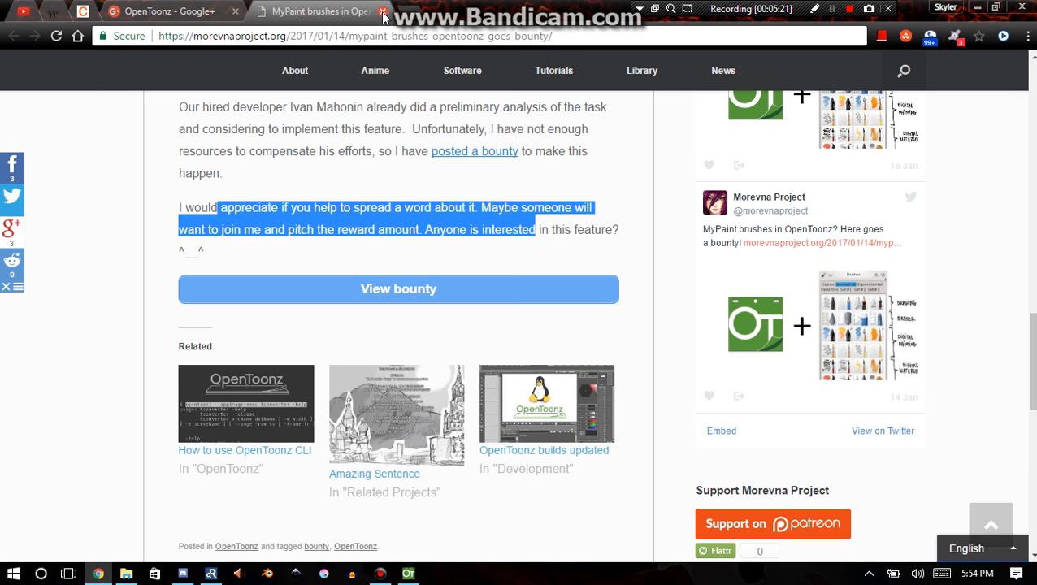
left_click(384, 11)
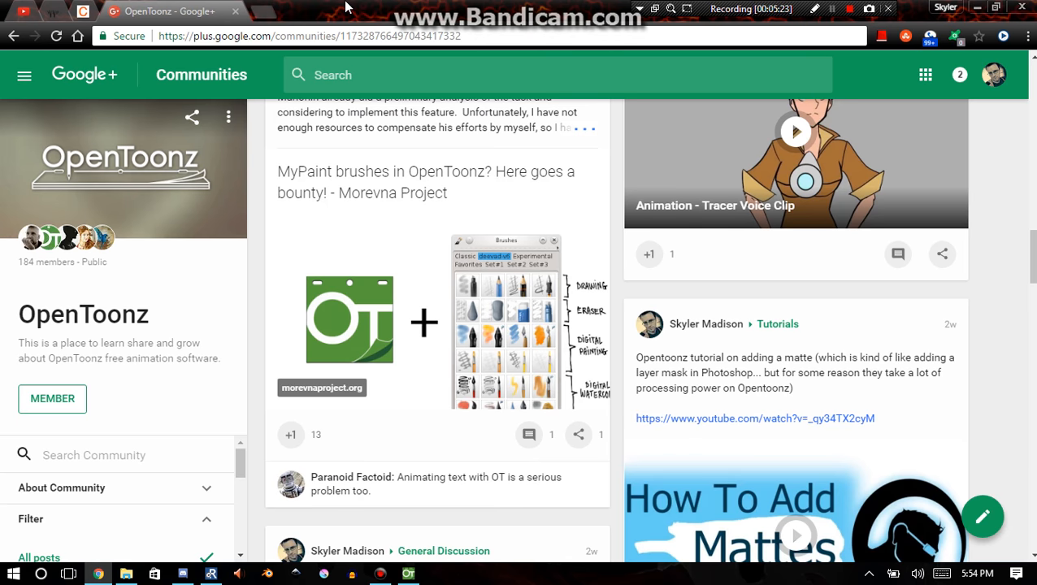